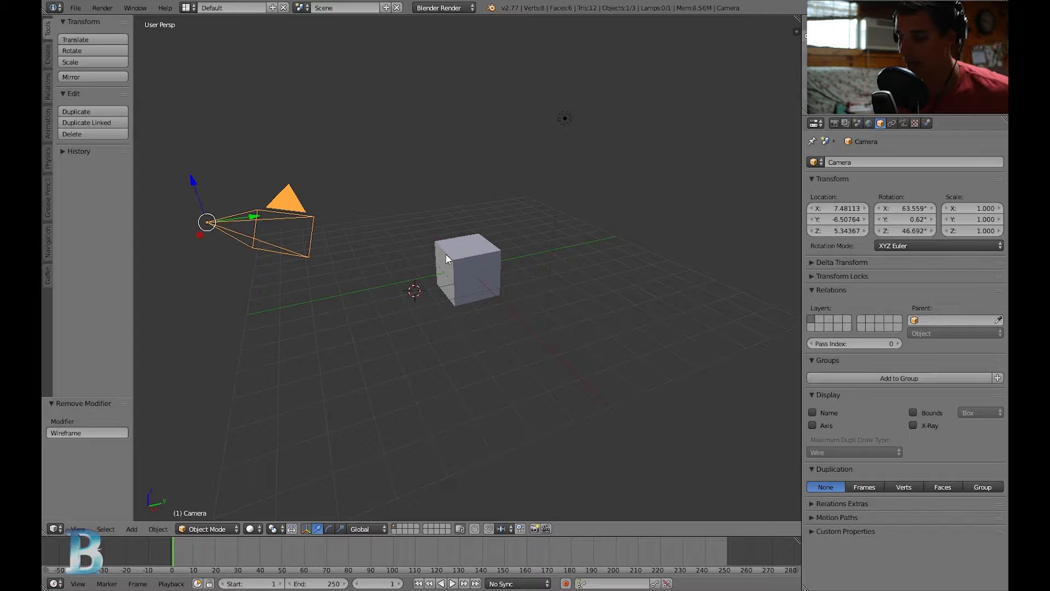
Step: Select the cube and show its Modifiers properties, still empty
{"action": "left_click", "coordinate": [466, 273]}
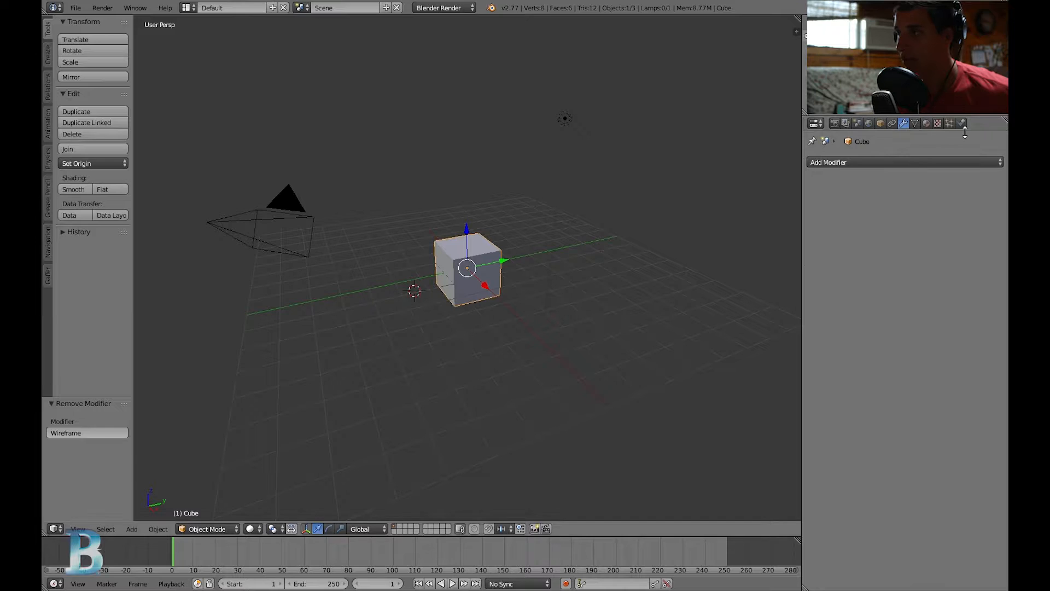
{"action": "mouse_move", "coordinate": [825, 139]}
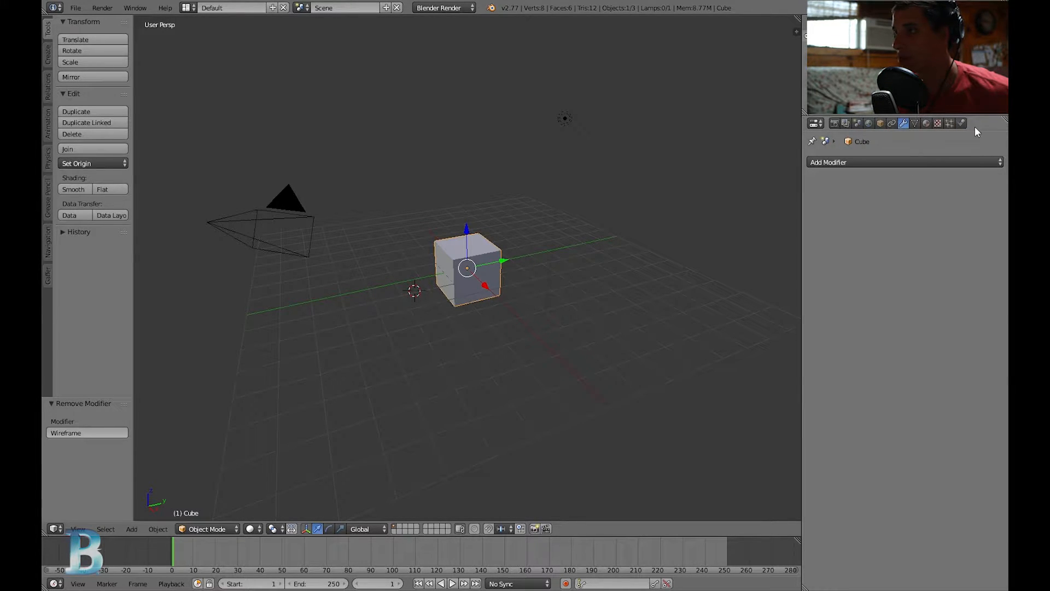
{"action": "left_click", "coordinate": [813, 122]}
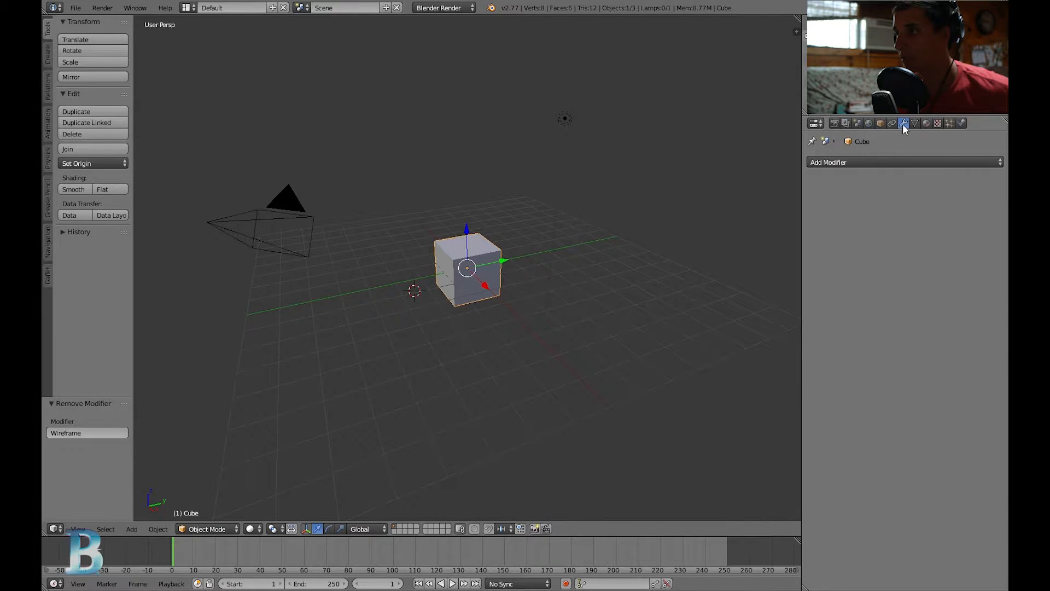
{"action": "mouse_move", "coordinate": [915, 135]}
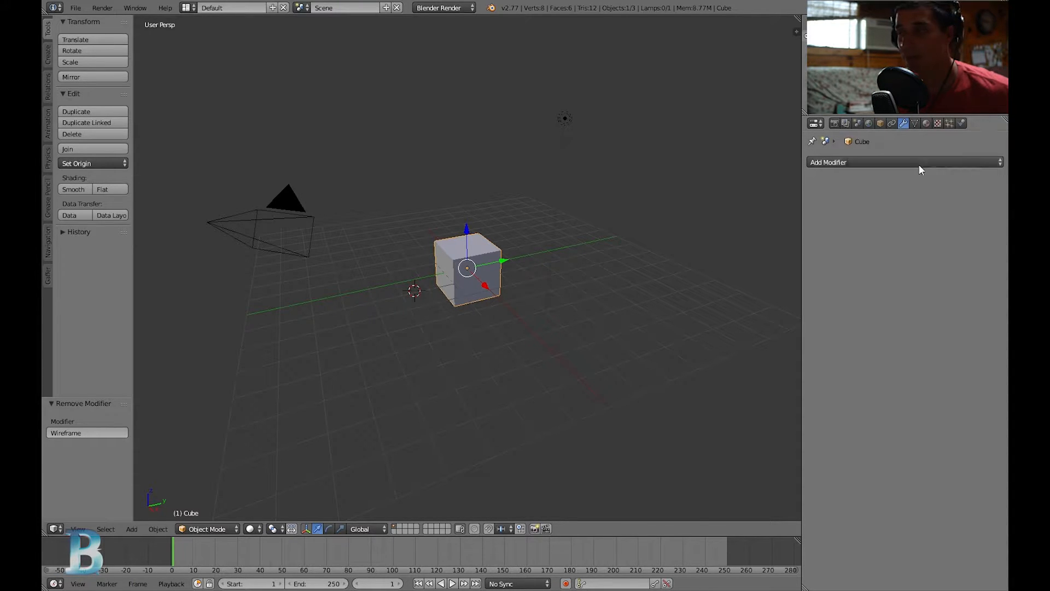
Step: Add a Wireframe modifier to the cube from the Add Modifier list
{"action": "left_click", "coordinate": [904, 162]}
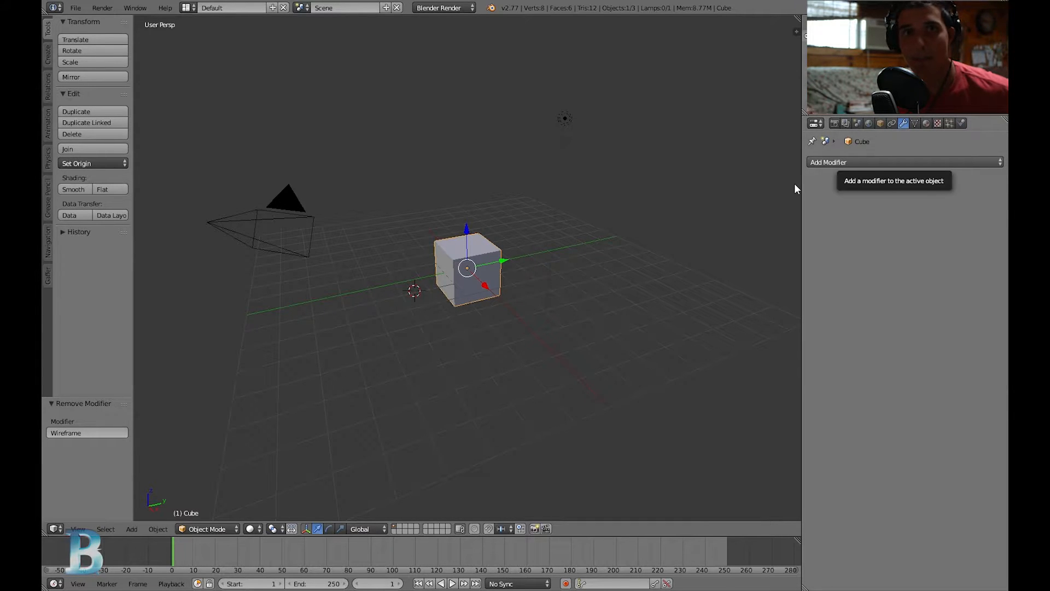
{"action": "left_click", "coordinate": [905, 162]}
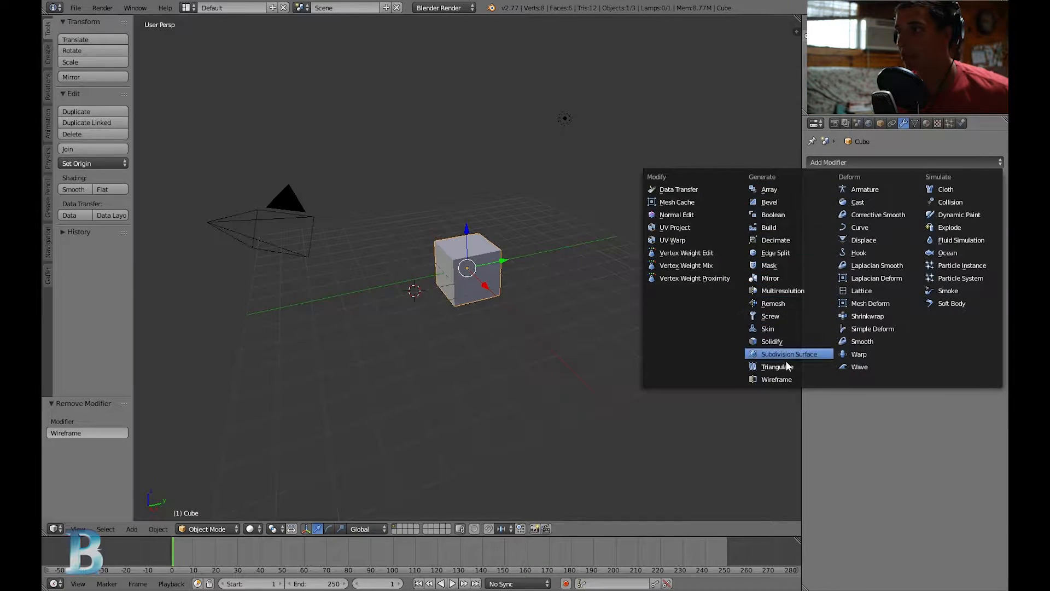
{"action": "mouse_move", "coordinate": [776, 379]}
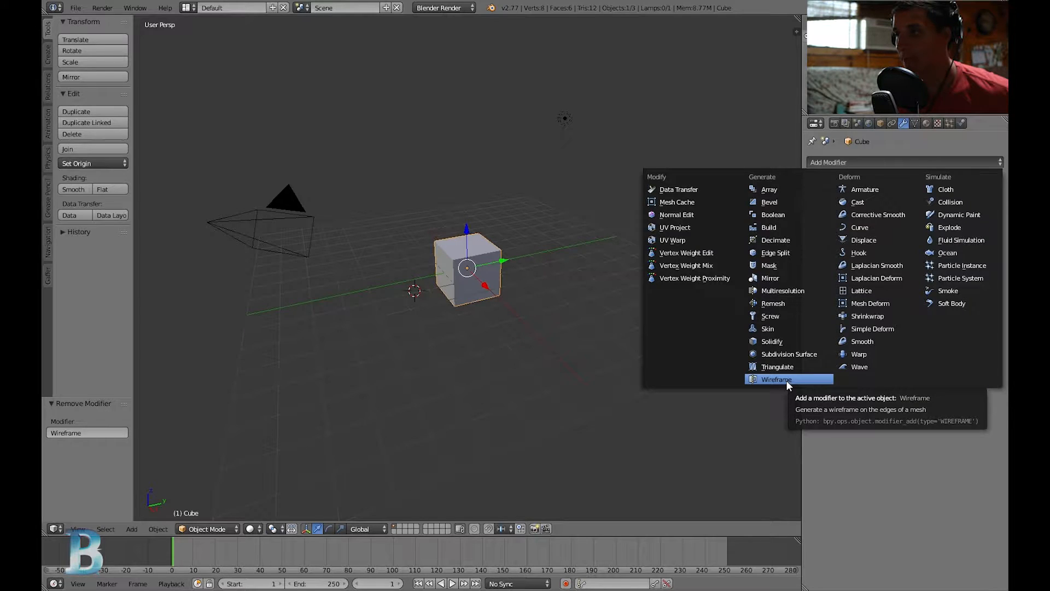
{"action": "left_click", "coordinate": [776, 379]}
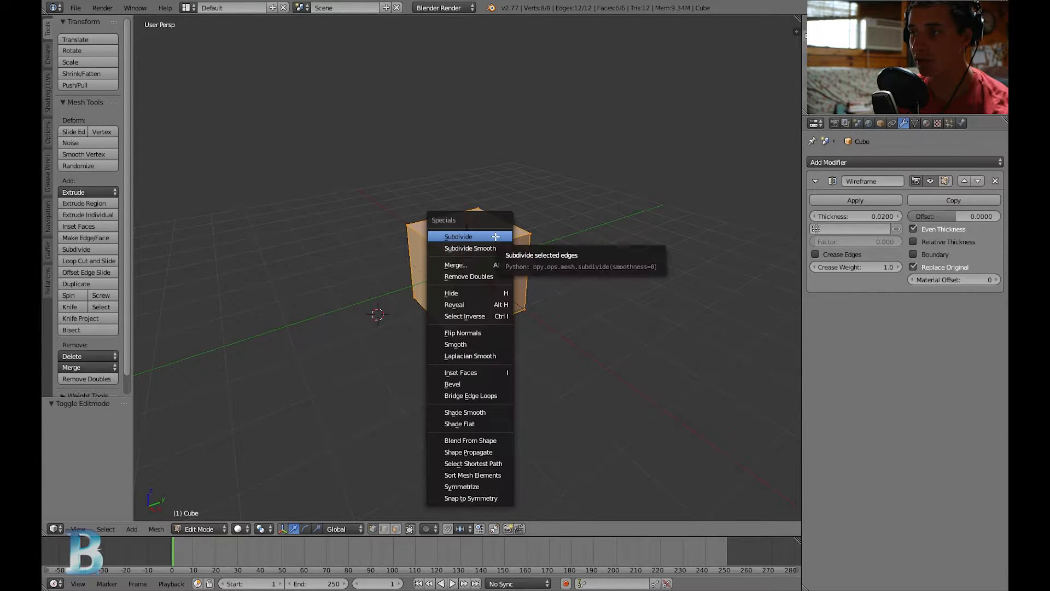
Step: Subdivide the cube's mesh twice so each side has four cells
{"action": "left_click", "coordinate": [458, 236]}
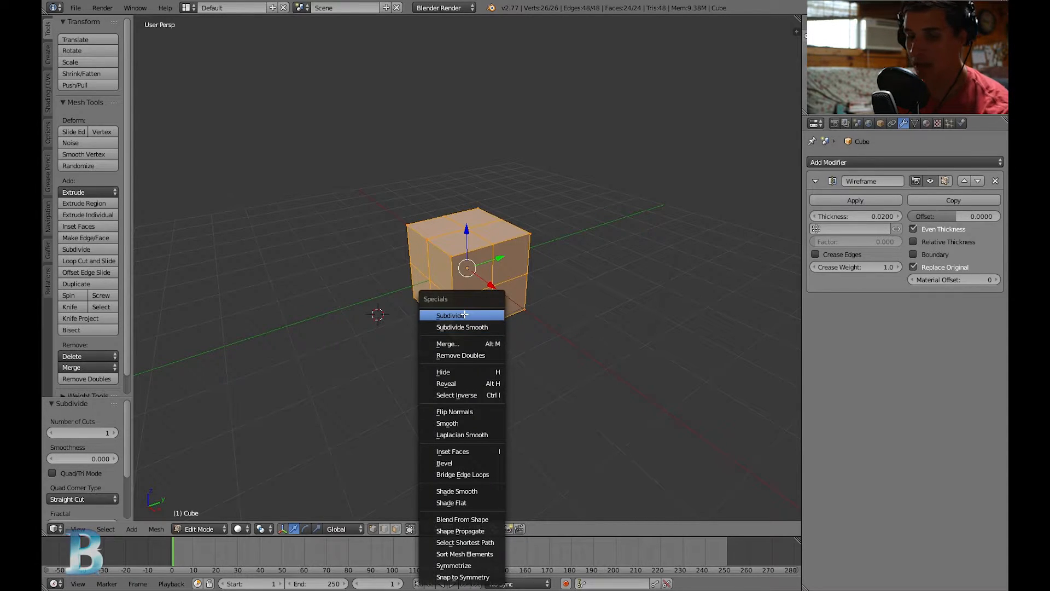
{"action": "left_click", "coordinate": [449, 314]}
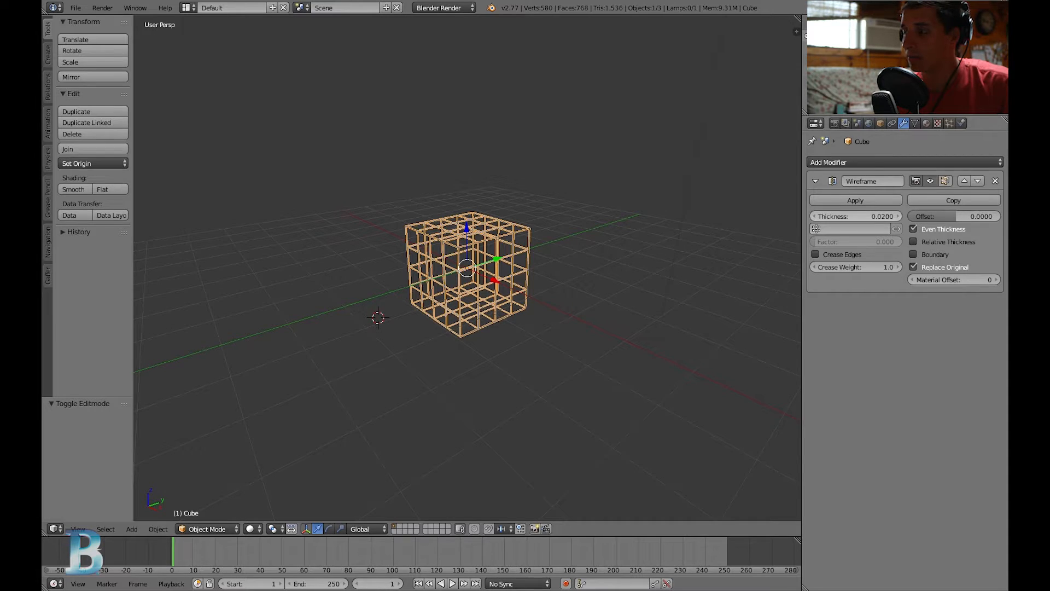
Step: Set the Wireframe thickness to 0.0140 and offset to -0.0261, then inspect the cage
{"action": "left_click_drag", "start_coordinate": [877, 215], "coordinate": [857, 215]}
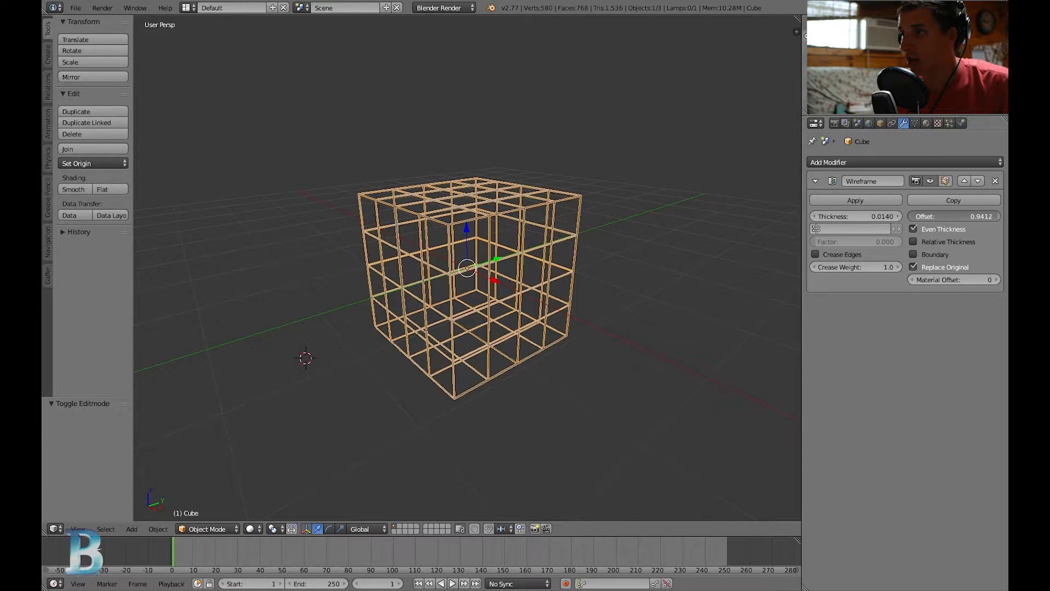
{"action": "left_click_drag", "start_coordinate": [971, 216], "coordinate": [951, 215]}
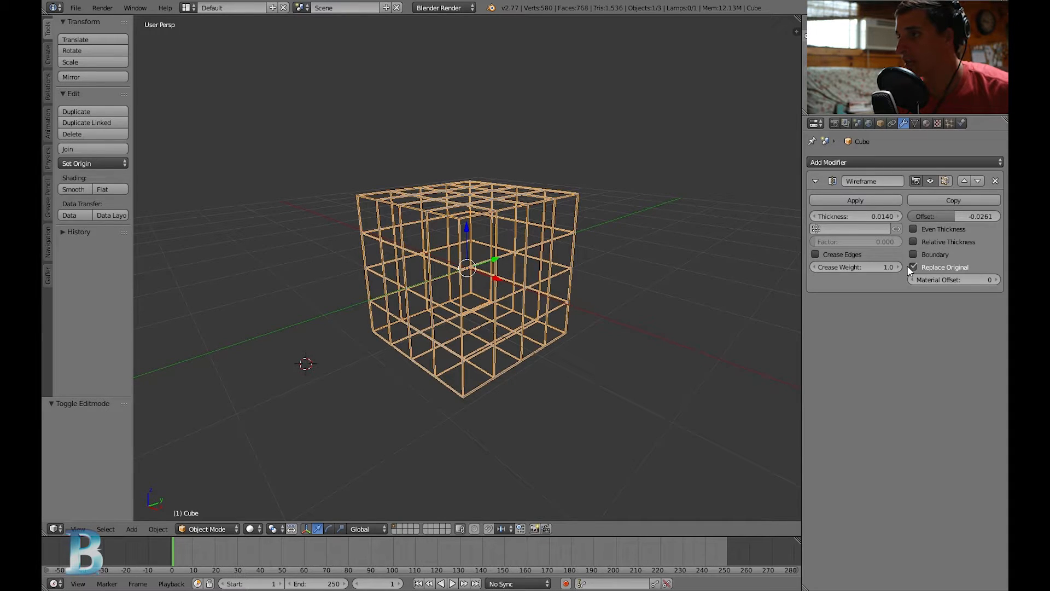
{"action": "mouse_move", "coordinate": [912, 266]}
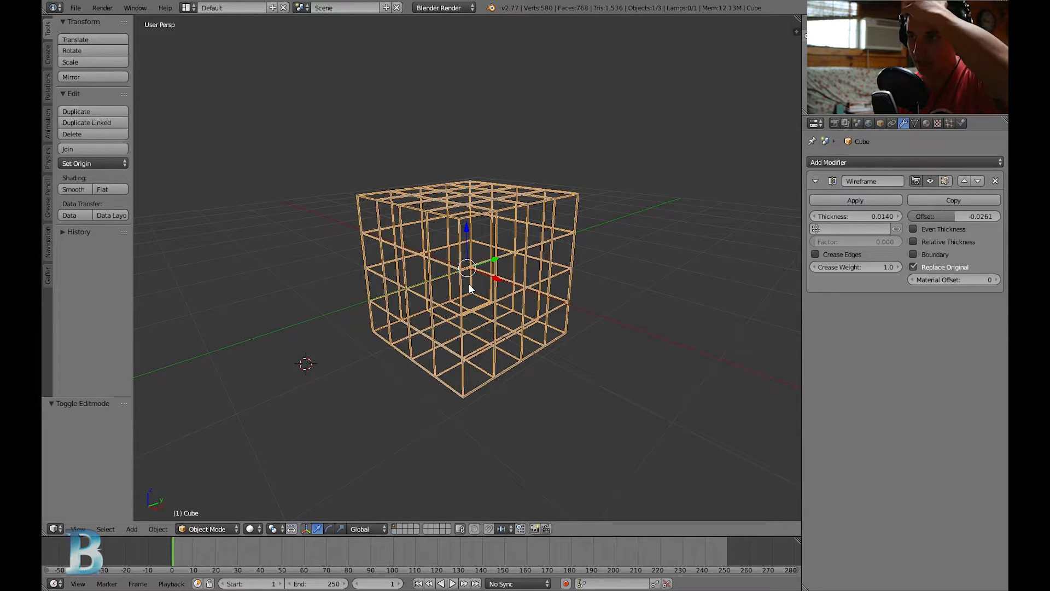
{"action": "left_click_drag", "start_coordinate": [469, 288], "coordinate": [532, 362]}
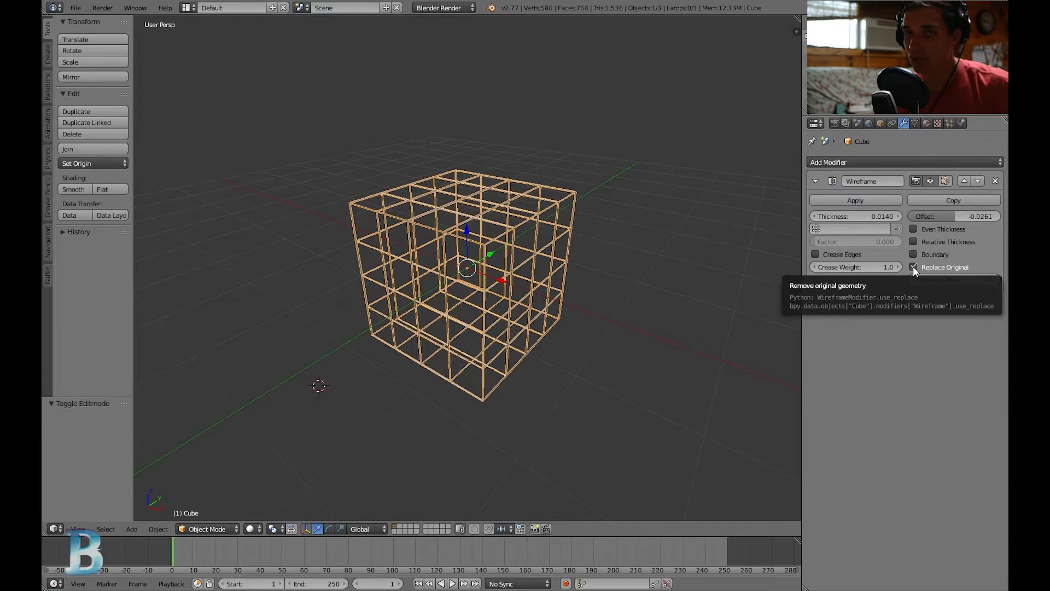
Step: Turn Replace Original off so the solid cube shows with its wire edges
{"action": "left_click", "coordinate": [913, 267]}
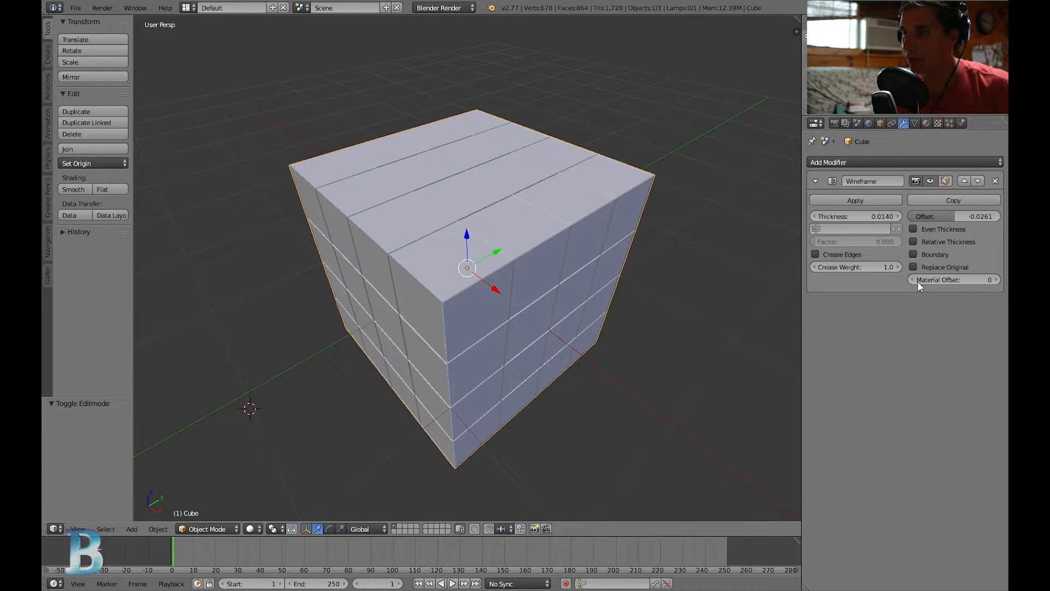
{"action": "left_click", "coordinate": [913, 267]}
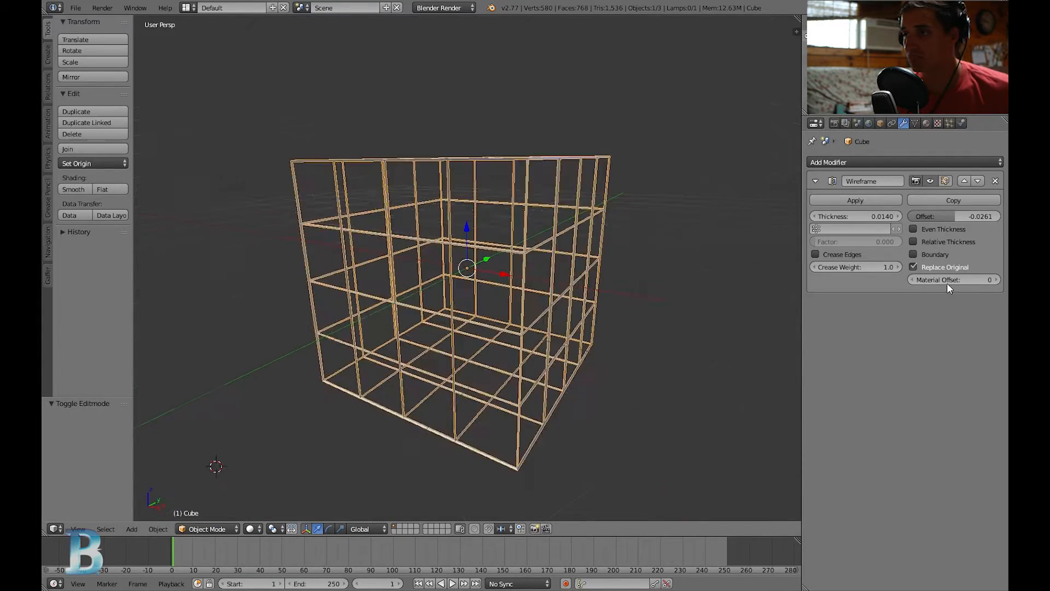
{"action": "left_click", "coordinate": [914, 267]}
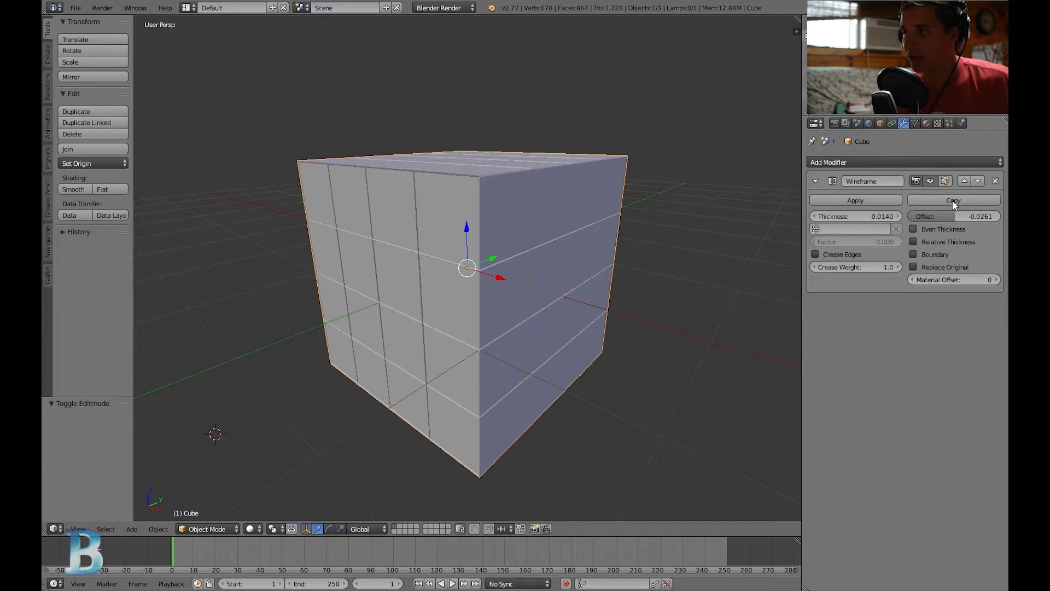
Step: Switch the scene to Cycles and make the cube's material use nodes with a Diffuse BSDF
{"action": "left_click", "coordinate": [927, 123]}
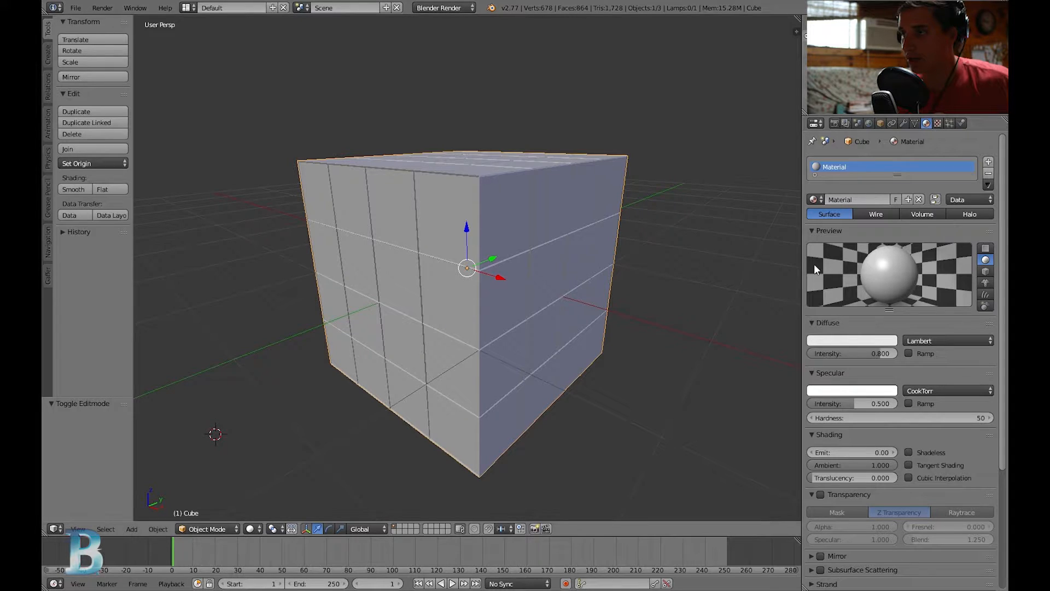
{"action": "mouse_move", "coordinate": [894, 244]}
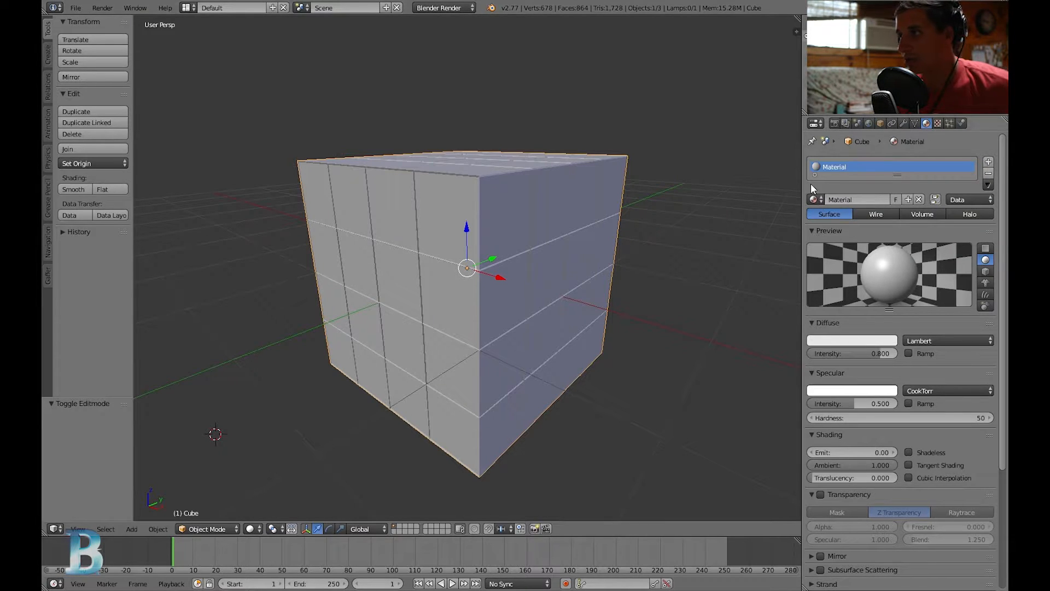
{"action": "left_click", "coordinate": [442, 7]}
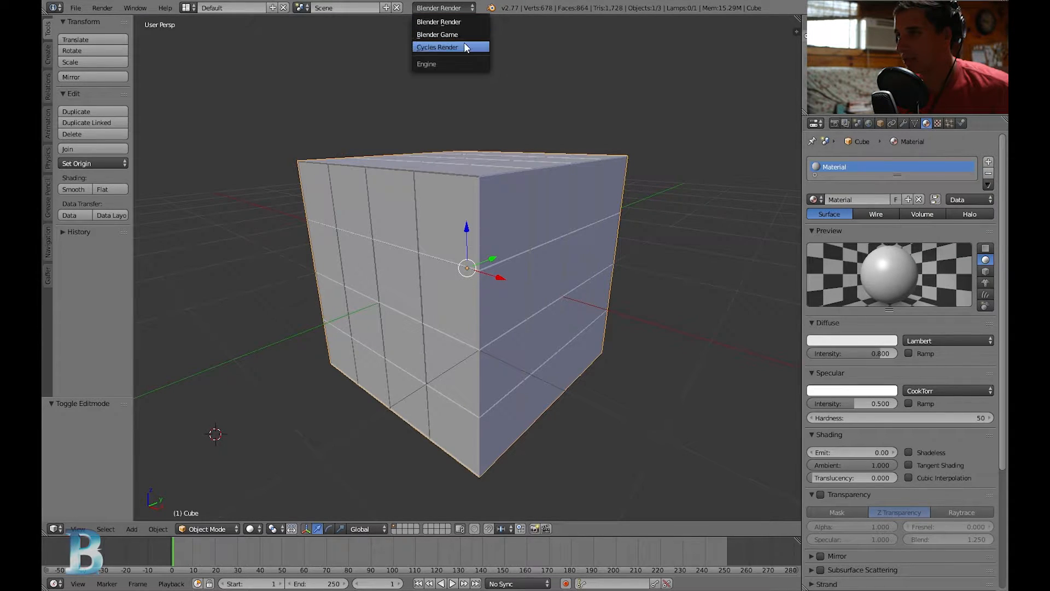
{"action": "left_click", "coordinate": [437, 47]}
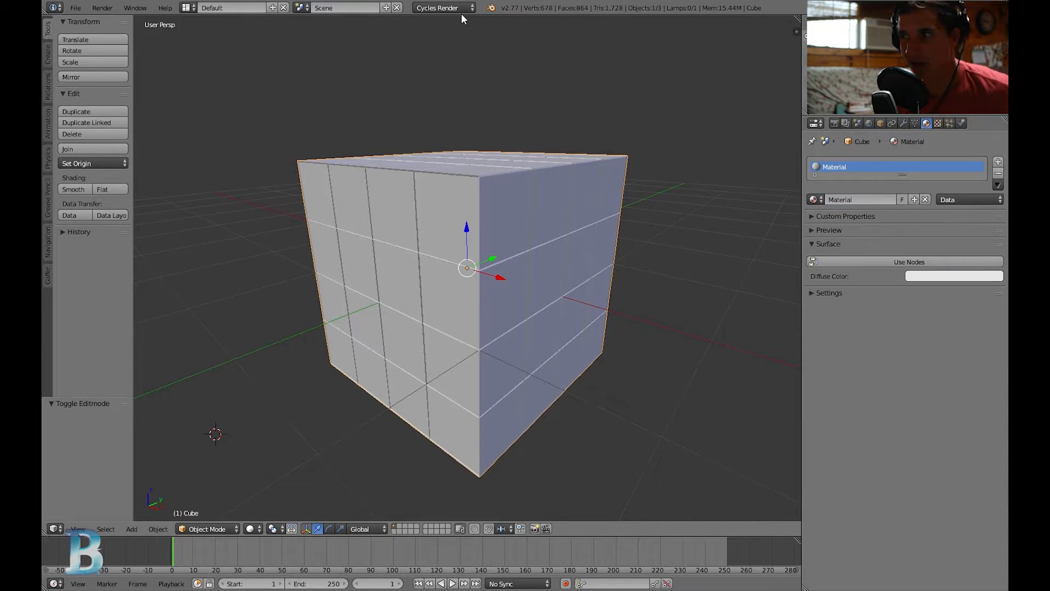
{"action": "left_click", "coordinate": [905, 261]}
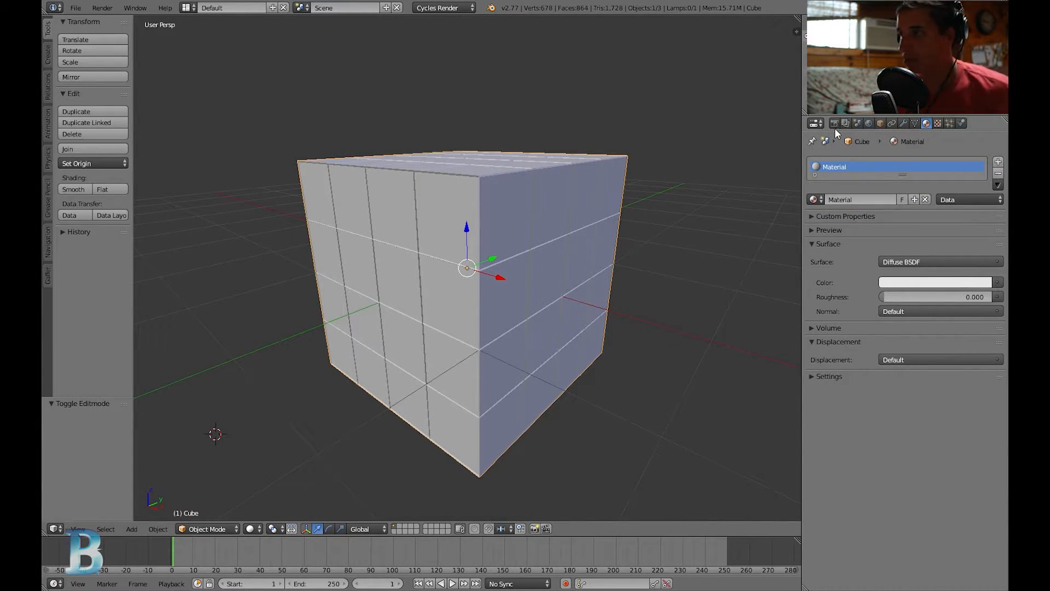
{"action": "left_click", "coordinate": [834, 123]}
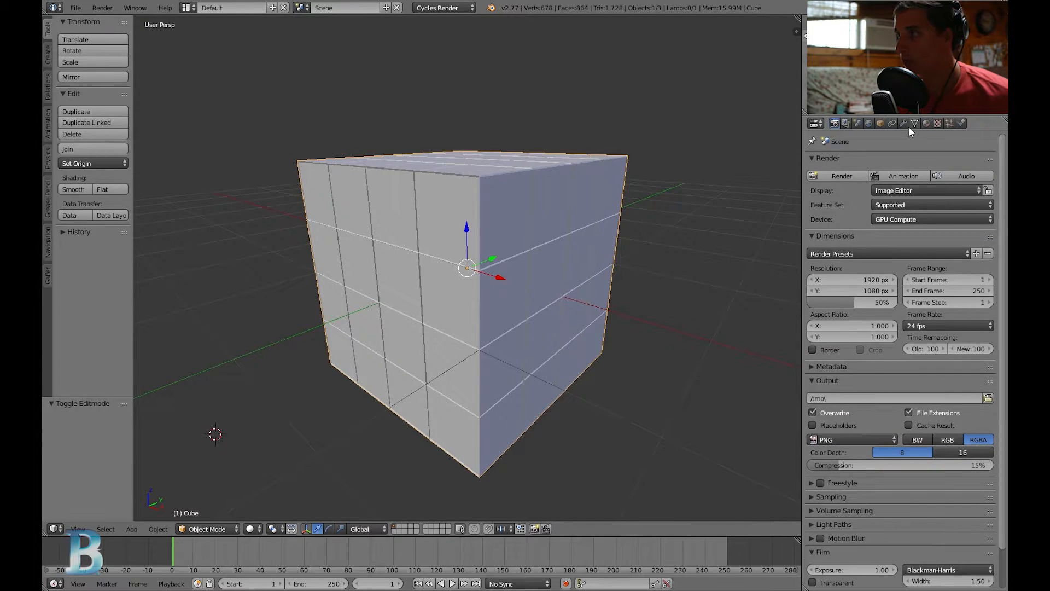
Step: Return to the cube's material settings showing its single Material slot
{"action": "left_click", "coordinate": [907, 123]}
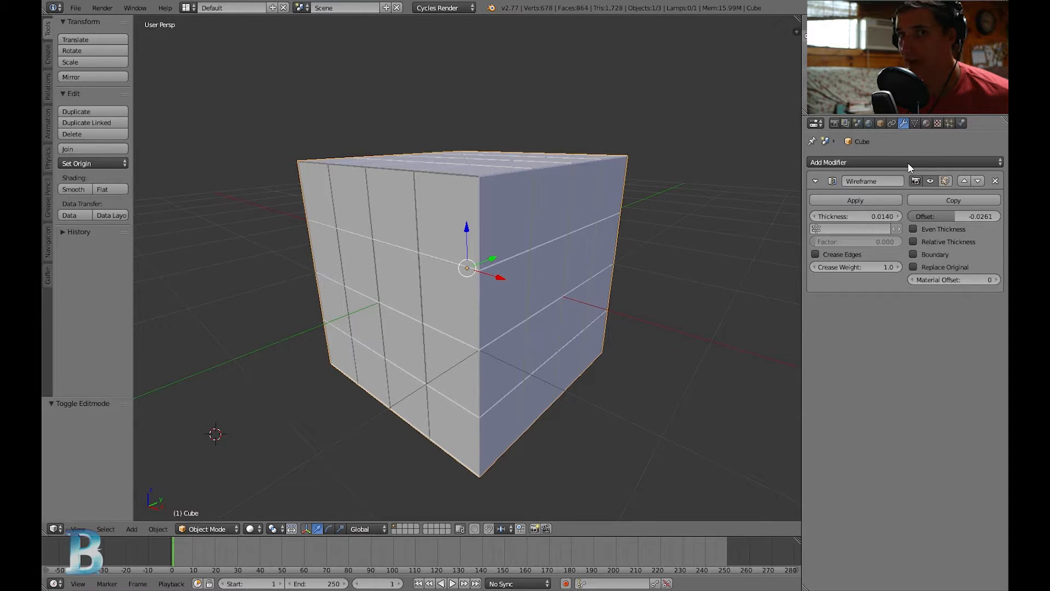
{"action": "mouse_move", "coordinate": [965, 280]}
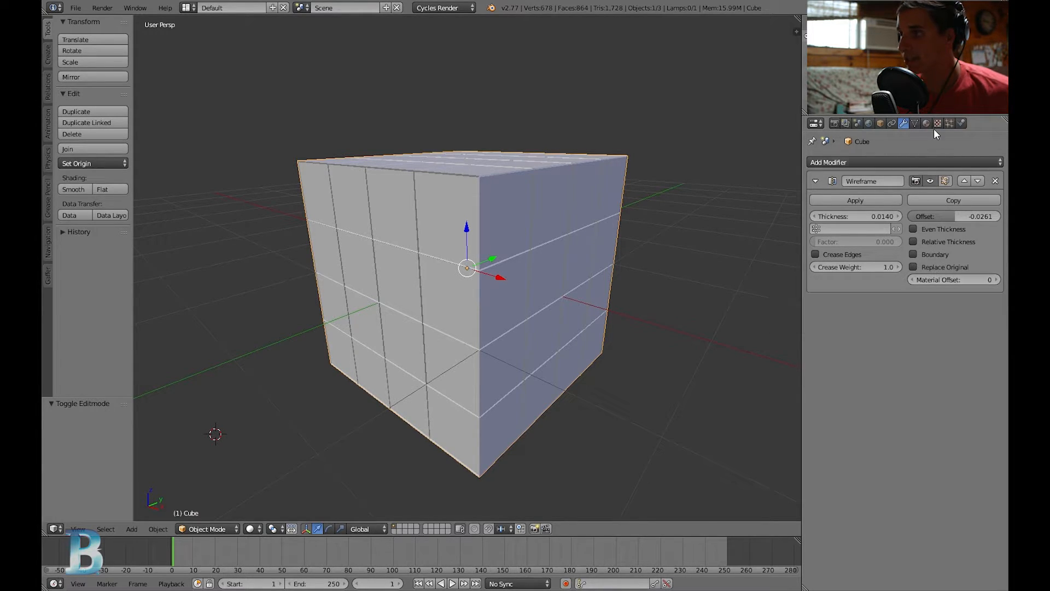
{"action": "left_click", "coordinate": [927, 123]}
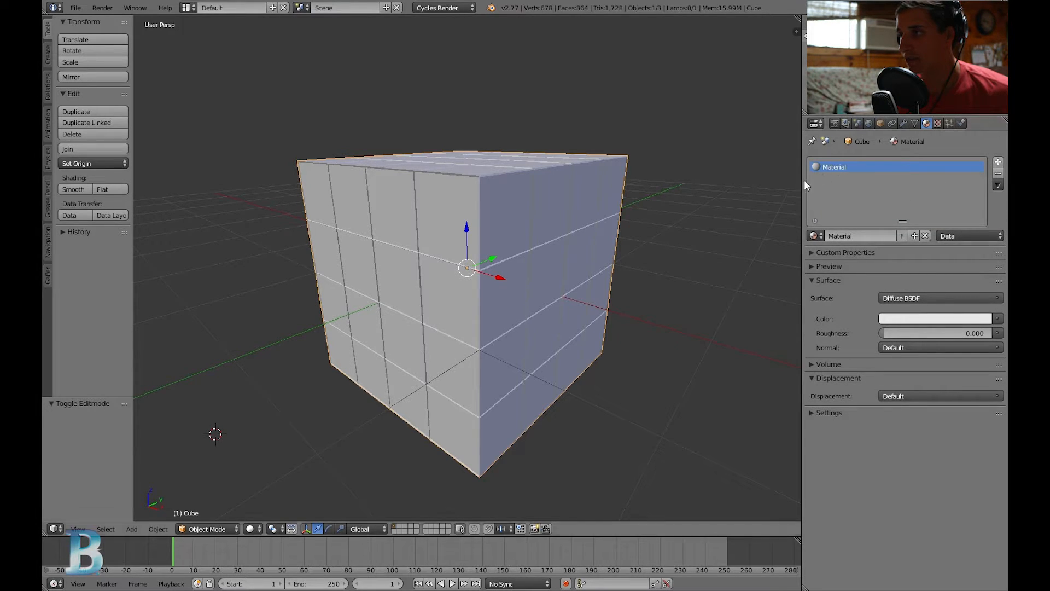
{"action": "mouse_move", "coordinate": [528, 224]}
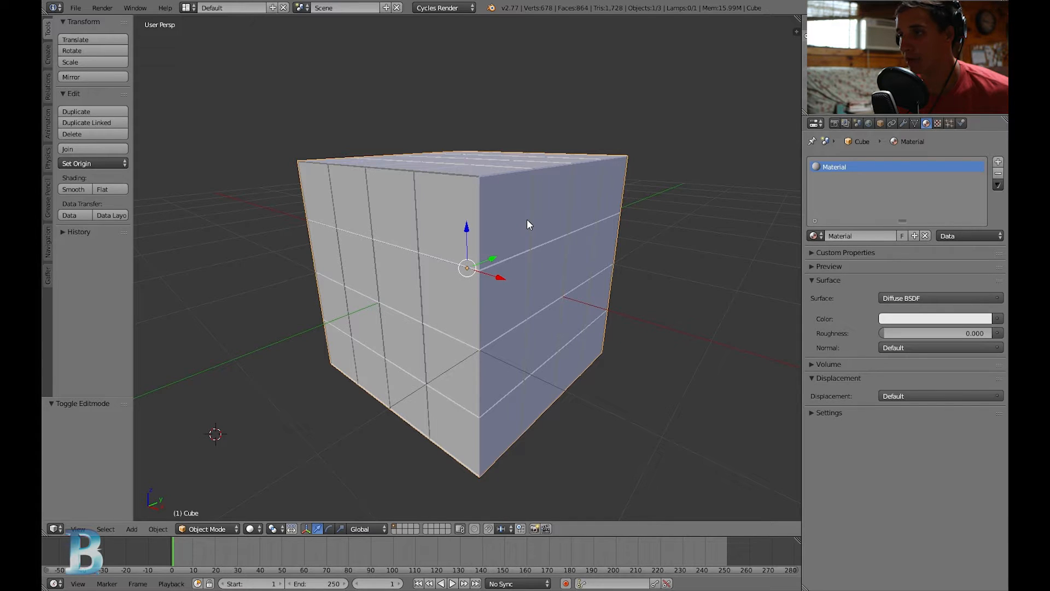
{"action": "left_click_drag", "start_coordinate": [529, 224], "coordinate": [519, 231]}
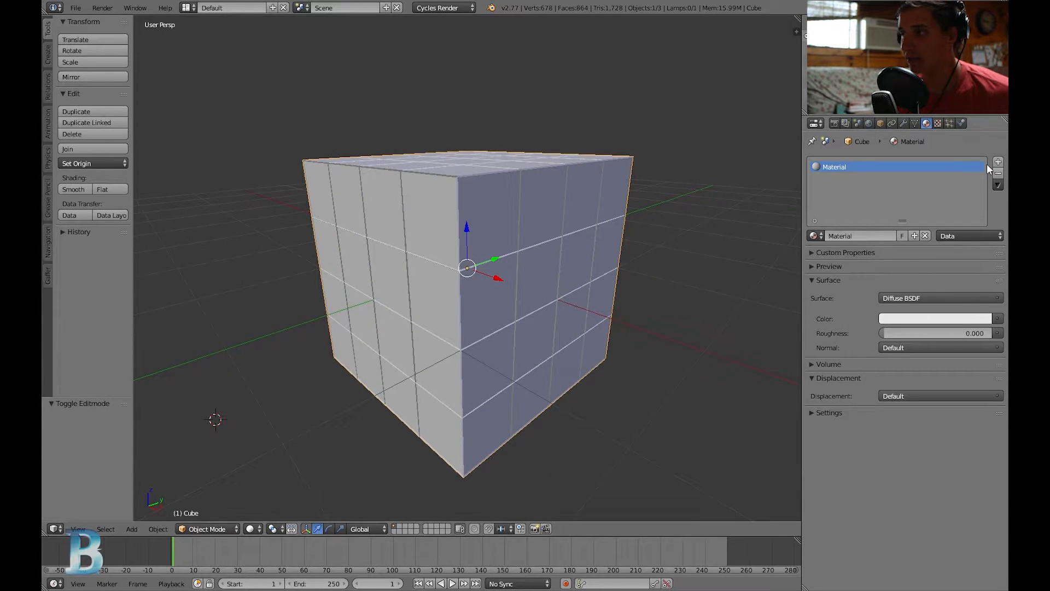
{"action": "mouse_move", "coordinate": [437, 236]}
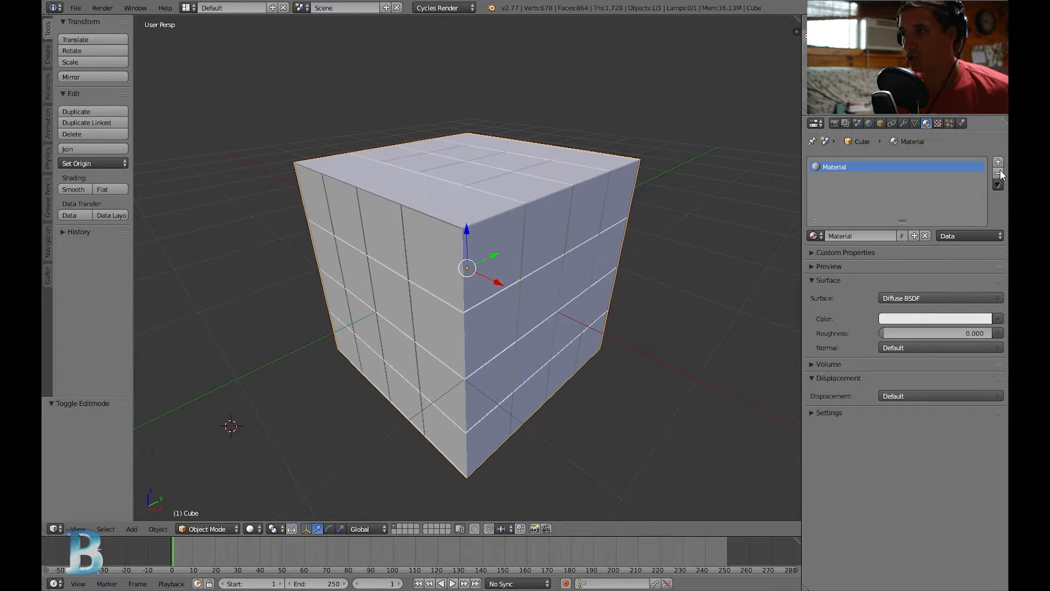
Step: Add a second material slot with a new material and rename it Wireframe
{"action": "left_click", "coordinate": [998, 161]}
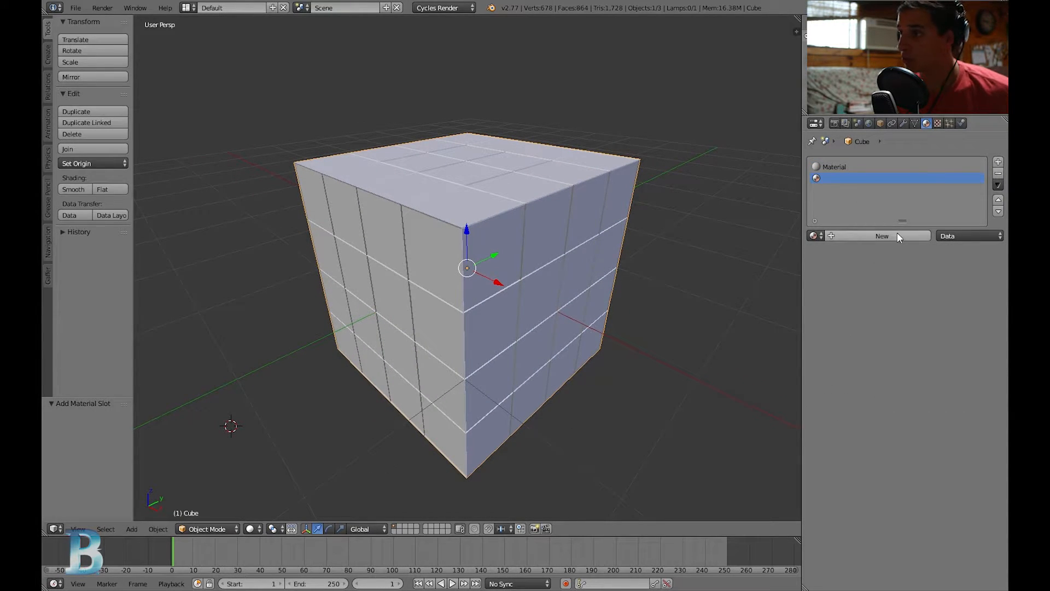
{"action": "left_click", "coordinate": [881, 236]}
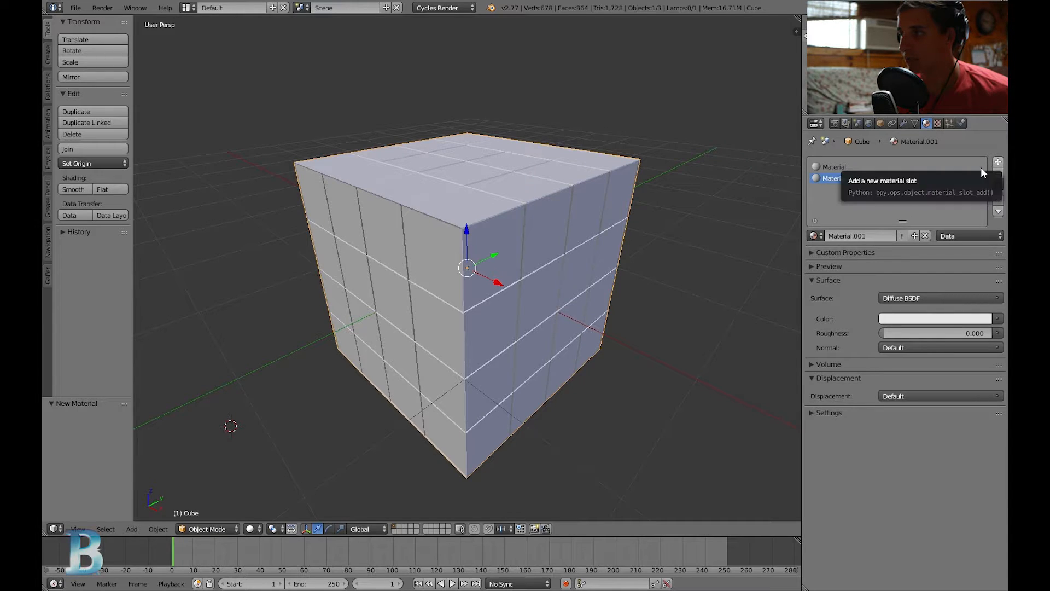
{"action": "left_click", "coordinate": [997, 161]}
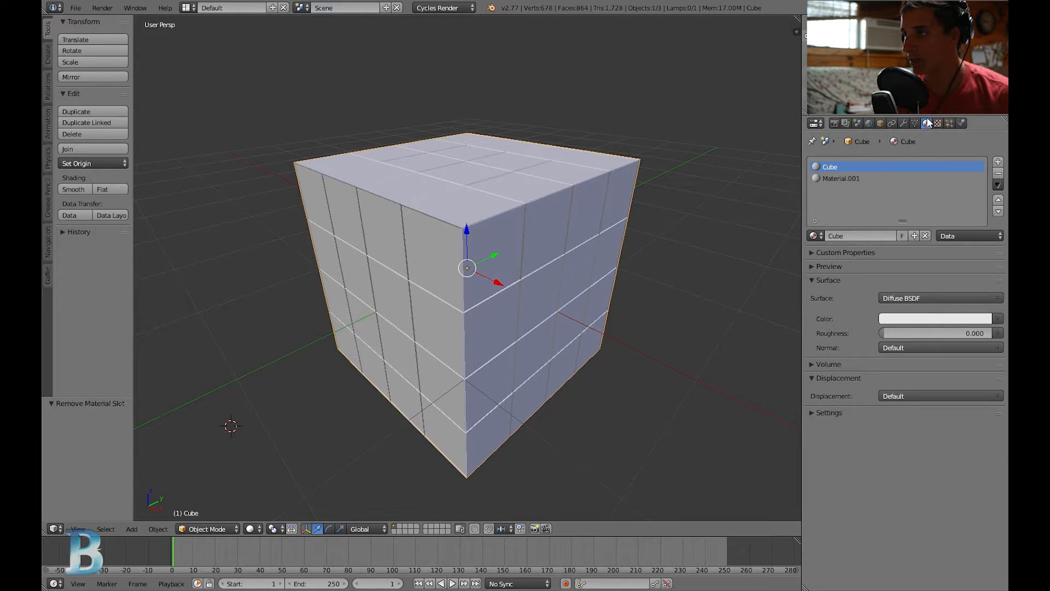
{"action": "double_click", "coordinate": [841, 178]}
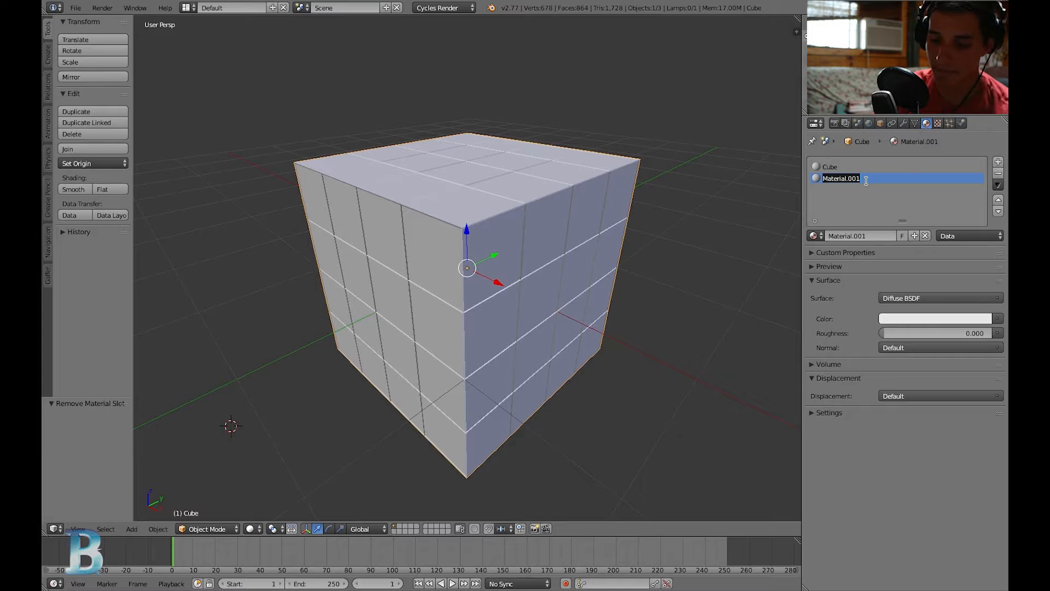
{"action": "type", "text": "Wiref"}
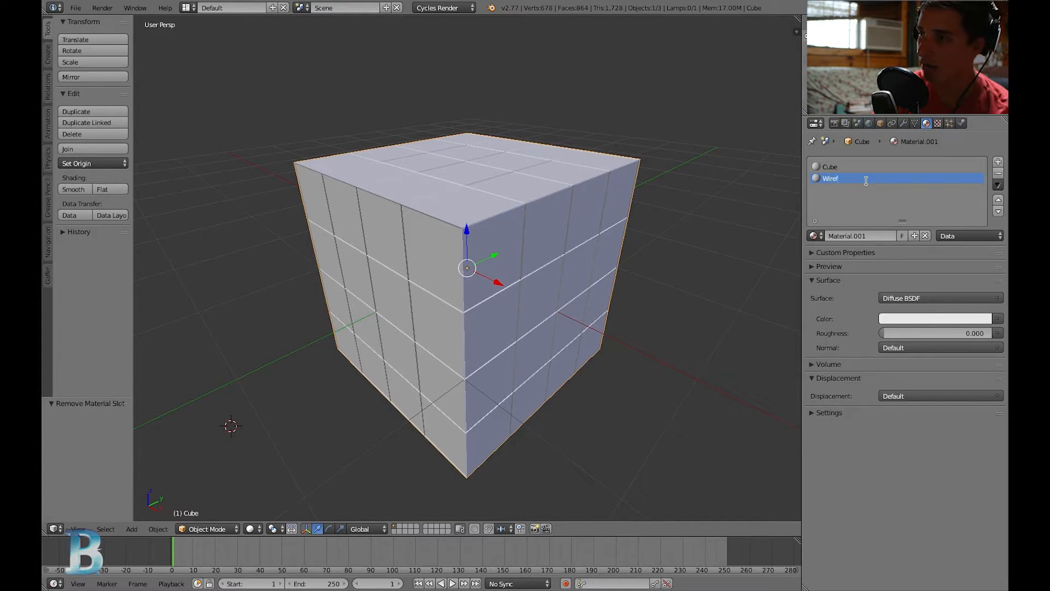
{"action": "type", "text": "Wireframe"}
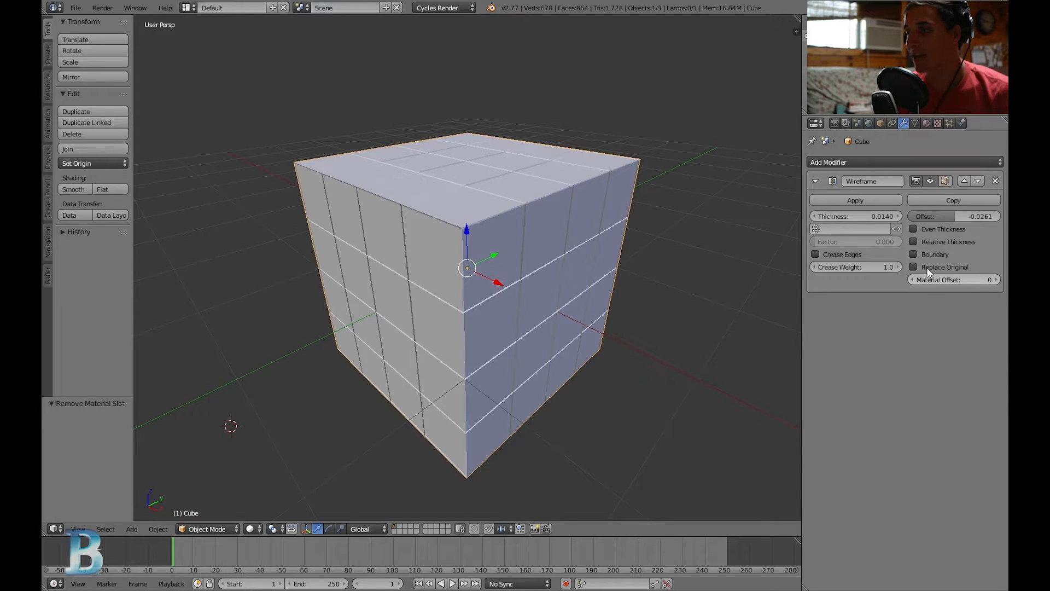
Step: Review the Cube and Wireframe material slots in the material settings
{"action": "left_click", "coordinate": [925, 123]}
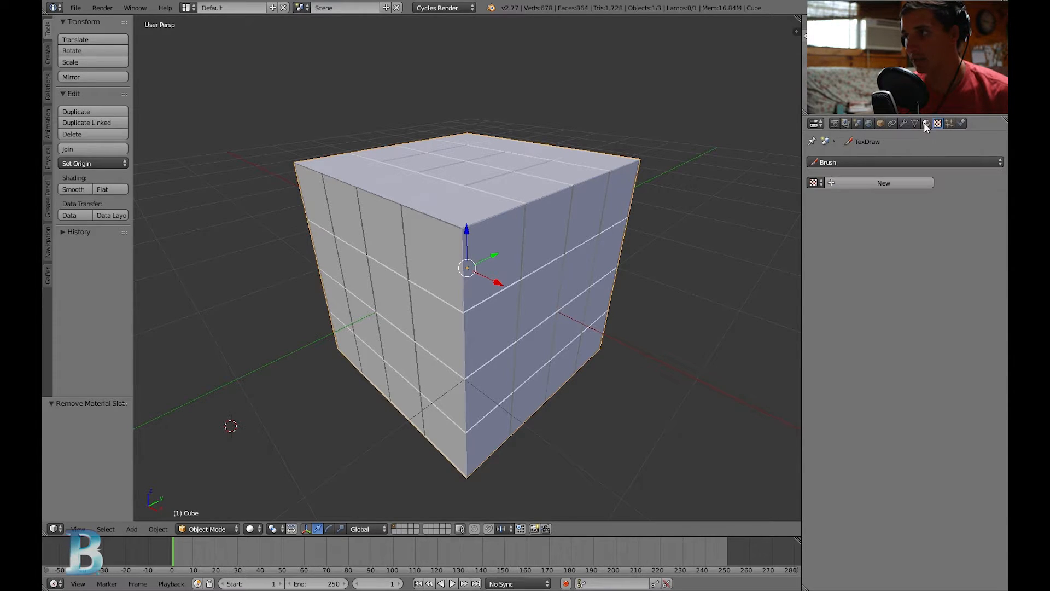
{"action": "left_click", "coordinate": [926, 122]}
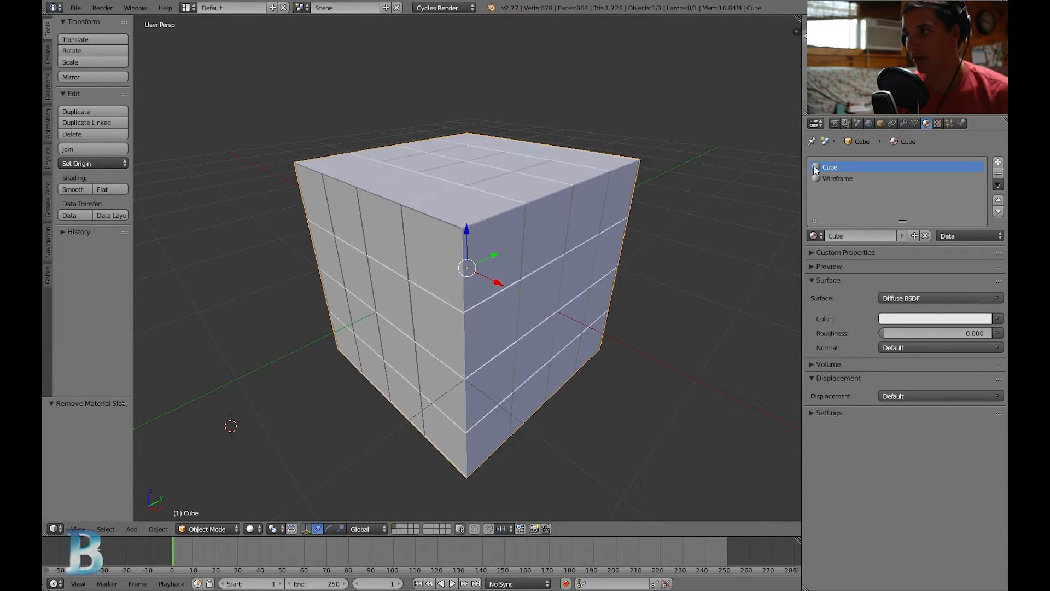
{"action": "double_click", "coordinate": [830, 166]}
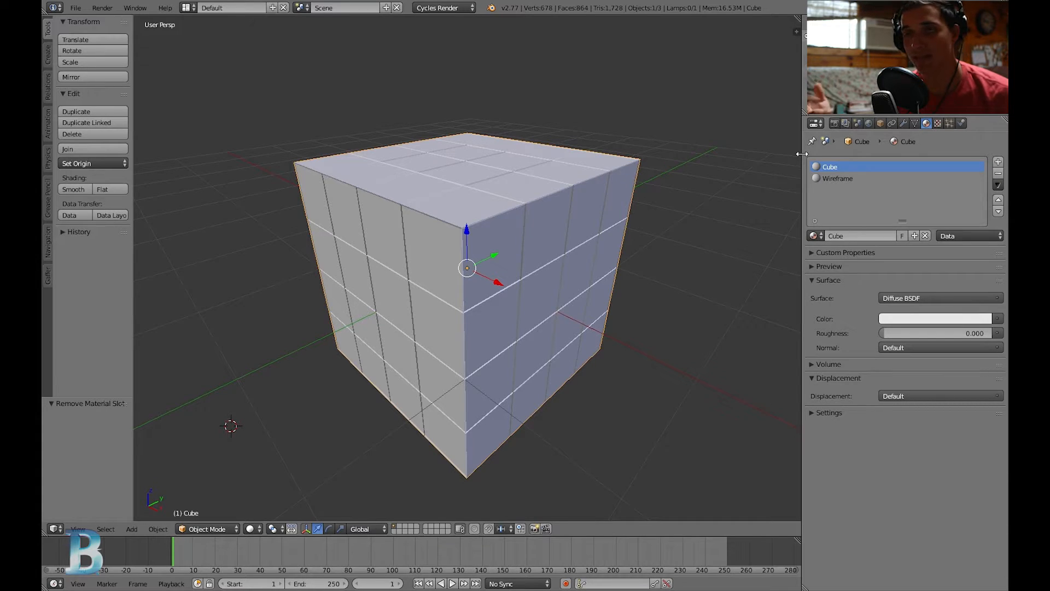
{"action": "left_click", "coordinate": [837, 178]}
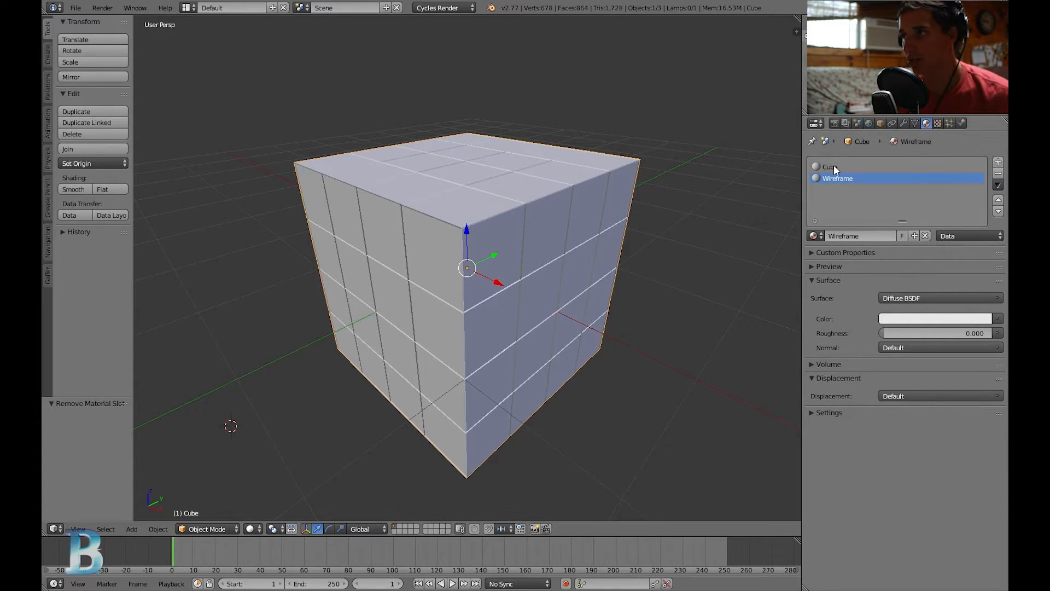
{"action": "left_click", "coordinate": [830, 166]}
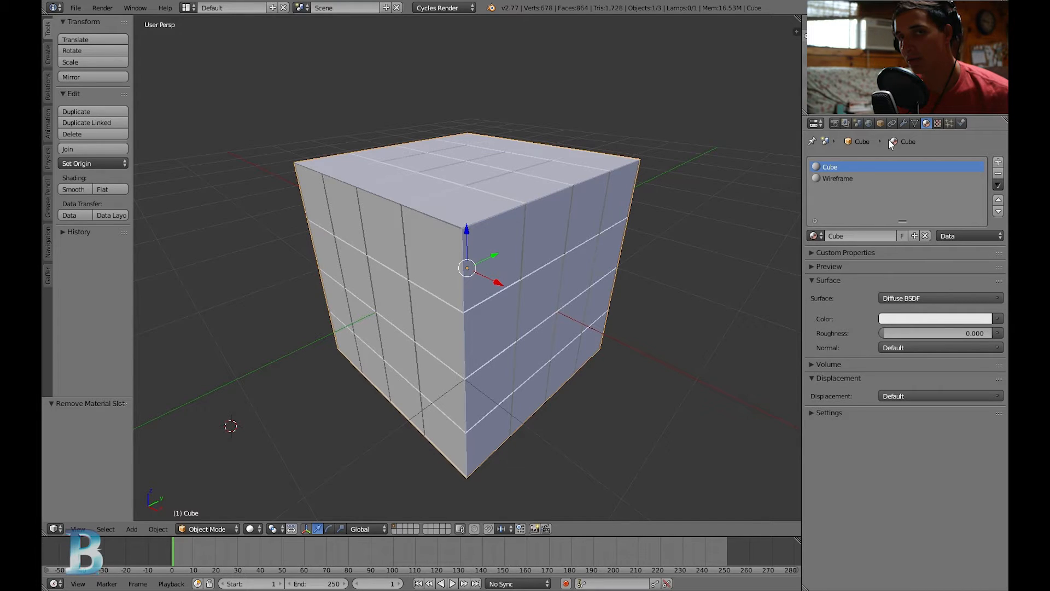
{"action": "mouse_move", "coordinate": [901, 127]}
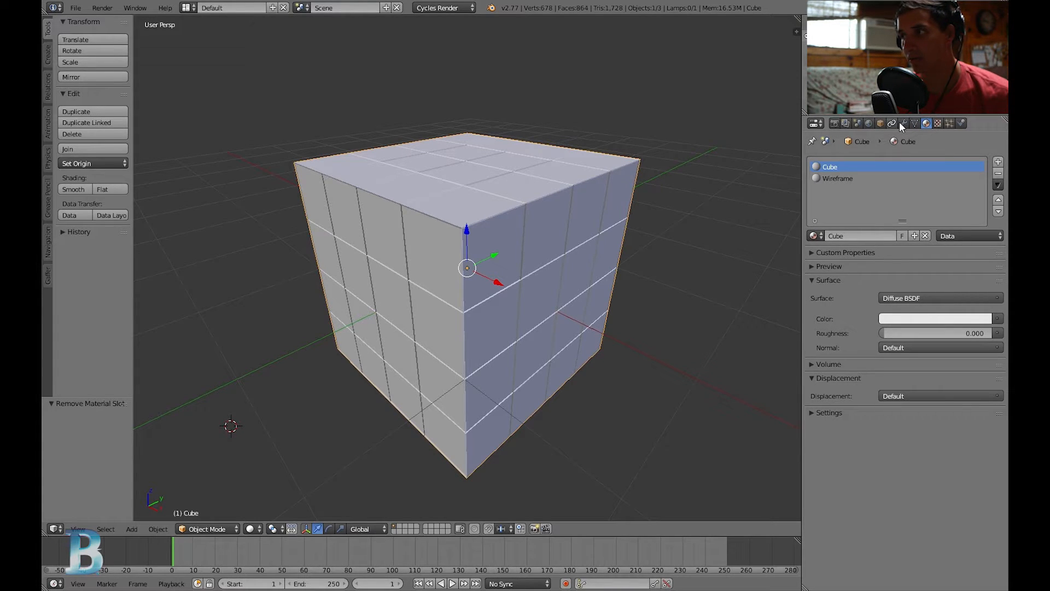
{"action": "left_click", "coordinate": [838, 178]}
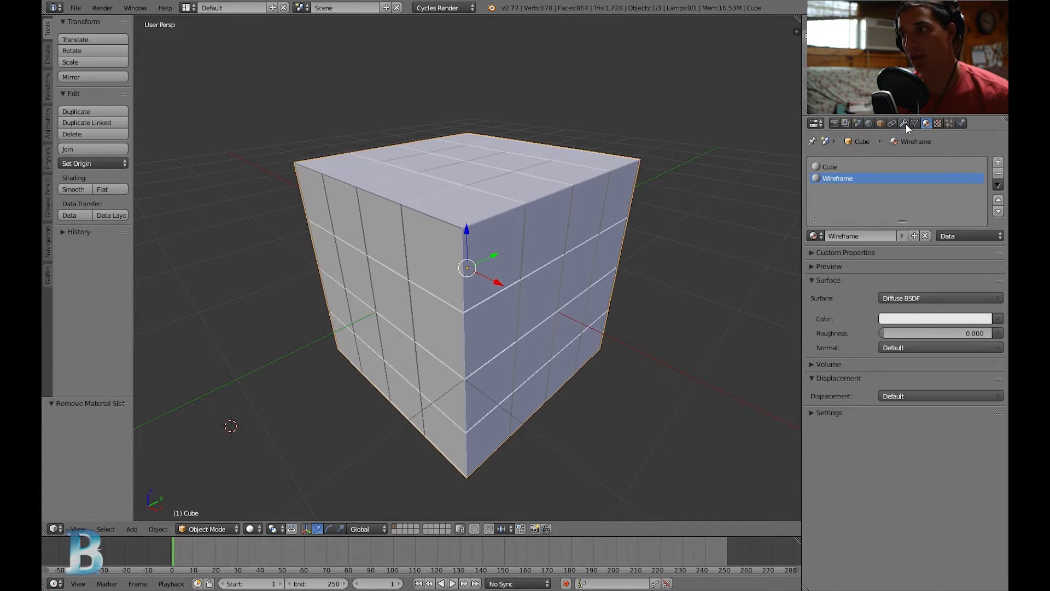
Step: Set the Wireframe modifier's material offset to 1 and return to the materials
{"action": "left_click", "coordinate": [902, 123]}
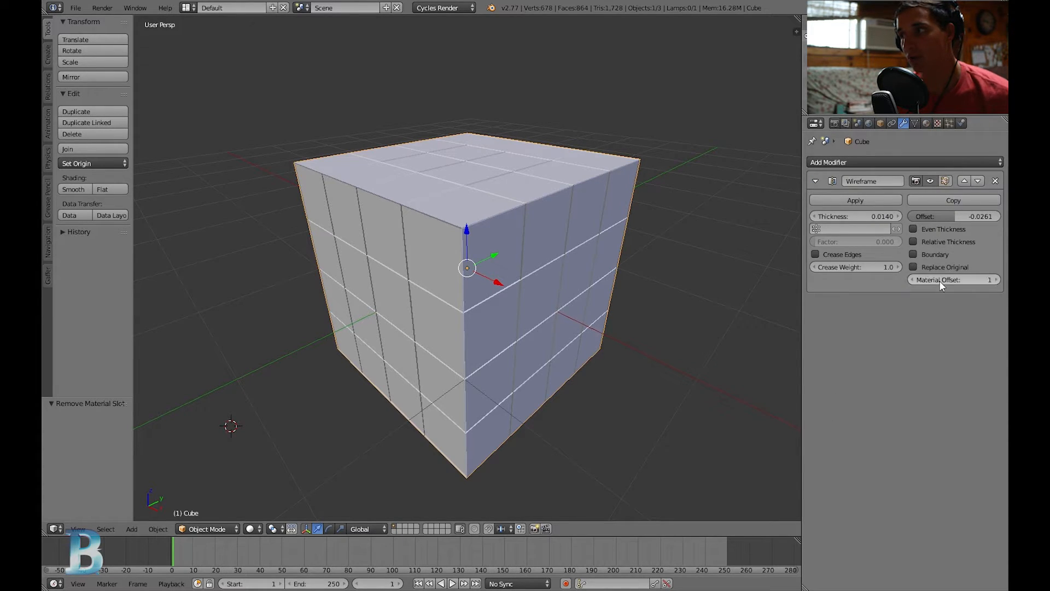
{"action": "mouse_move", "coordinate": [1005, 319]}
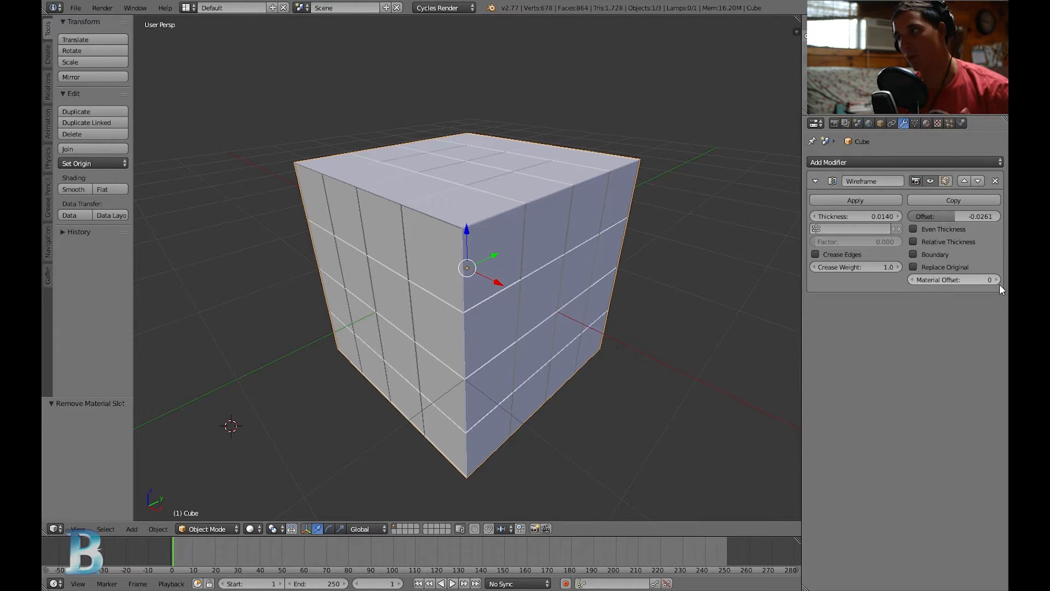
{"action": "left_click", "coordinate": [995, 279]}
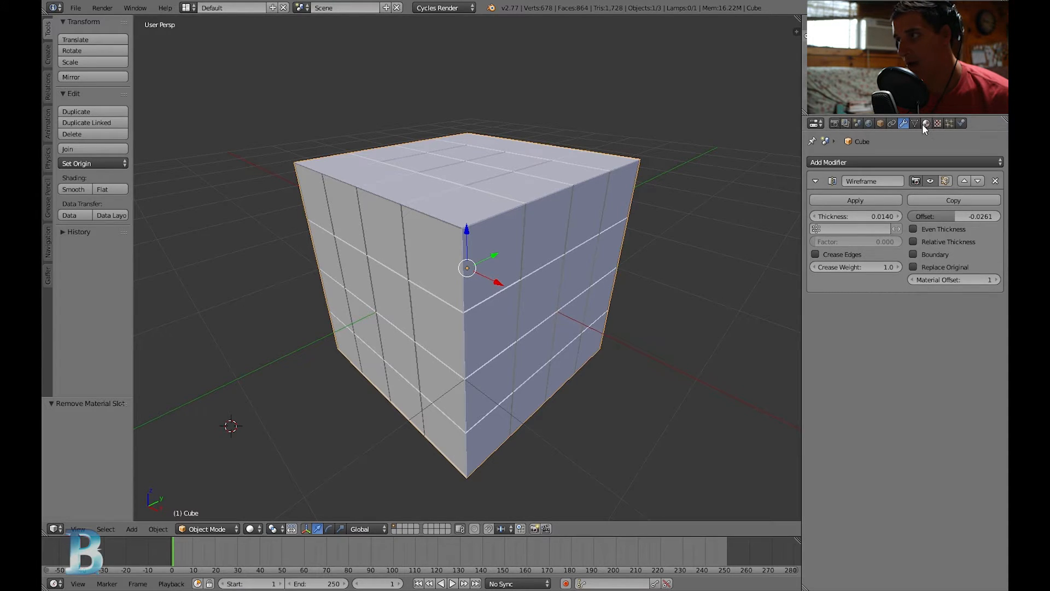
{"action": "left_click", "coordinate": [926, 123]}
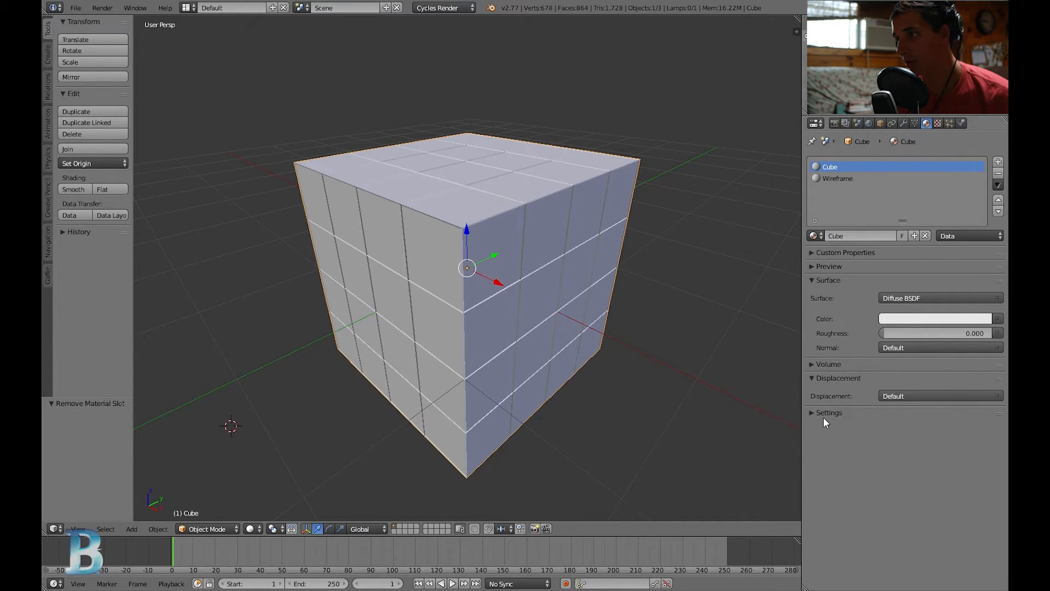
Step: Give the Cube material an orange viewport colour
{"action": "left_click", "coordinate": [934, 318]}
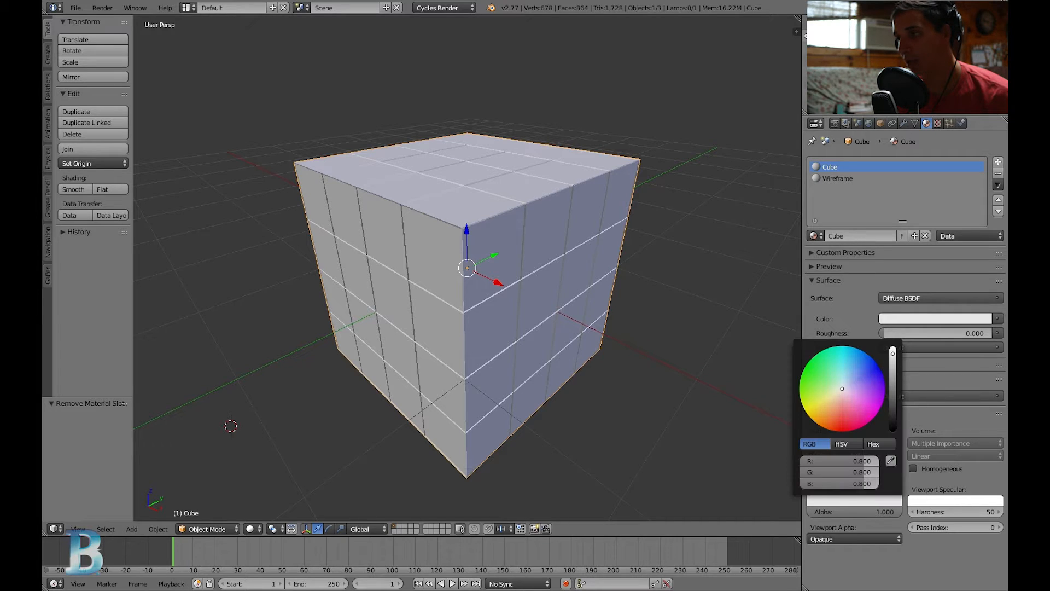
{"action": "left_click", "coordinate": [841, 408]}
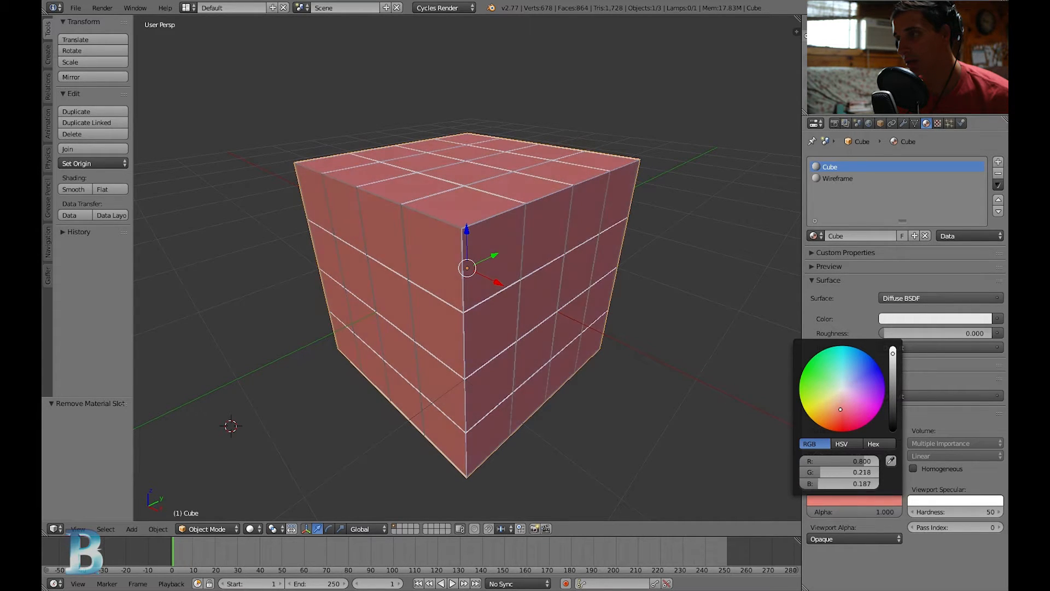
{"action": "left_click_drag", "start_coordinate": [840, 409], "coordinate": [838, 393]}
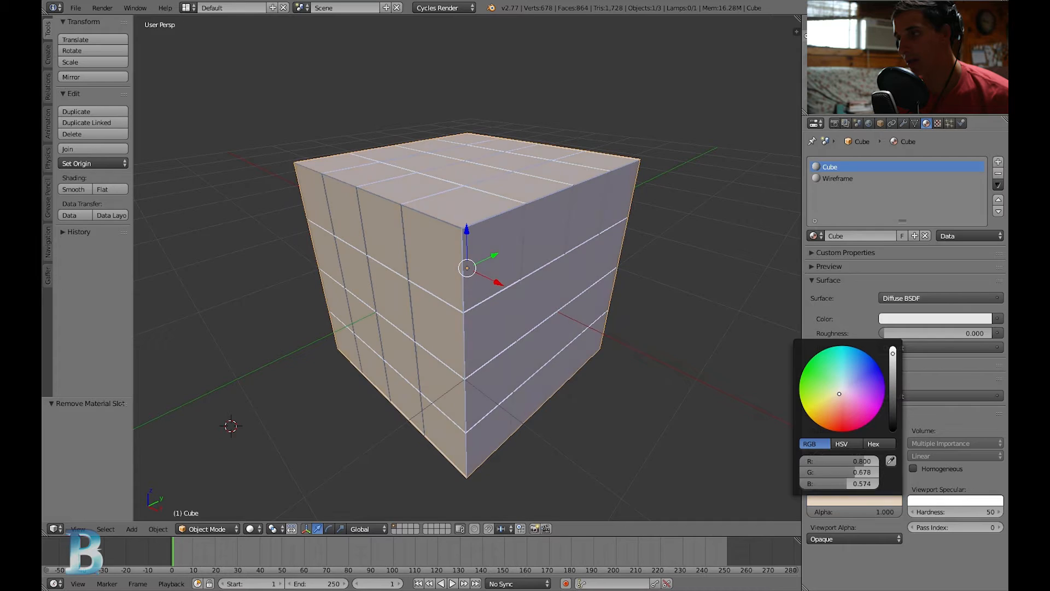
{"action": "left_click", "coordinate": [836, 419]}
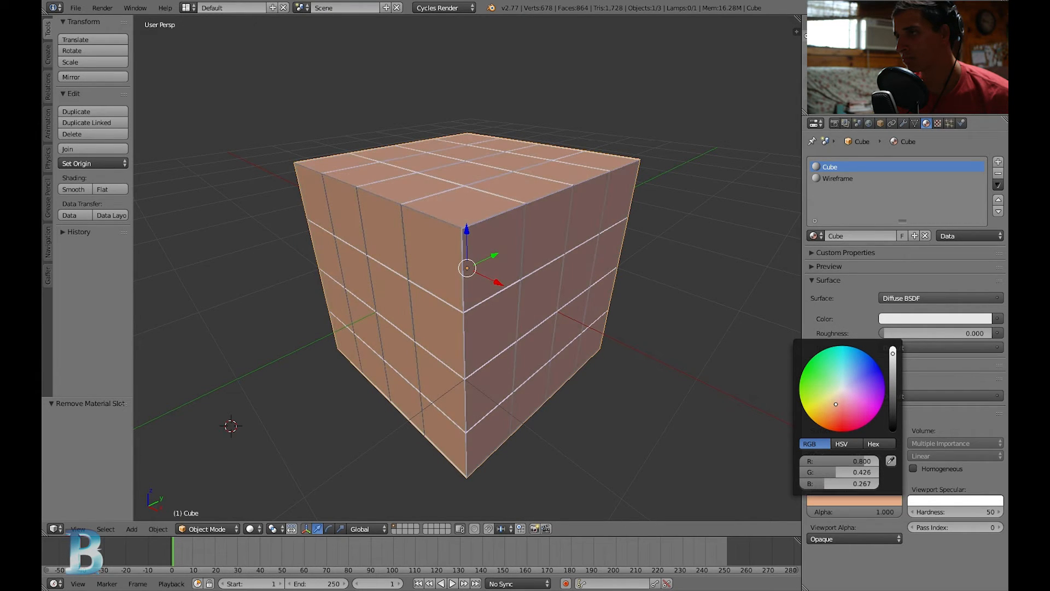
{"action": "left_click", "coordinate": [836, 409]}
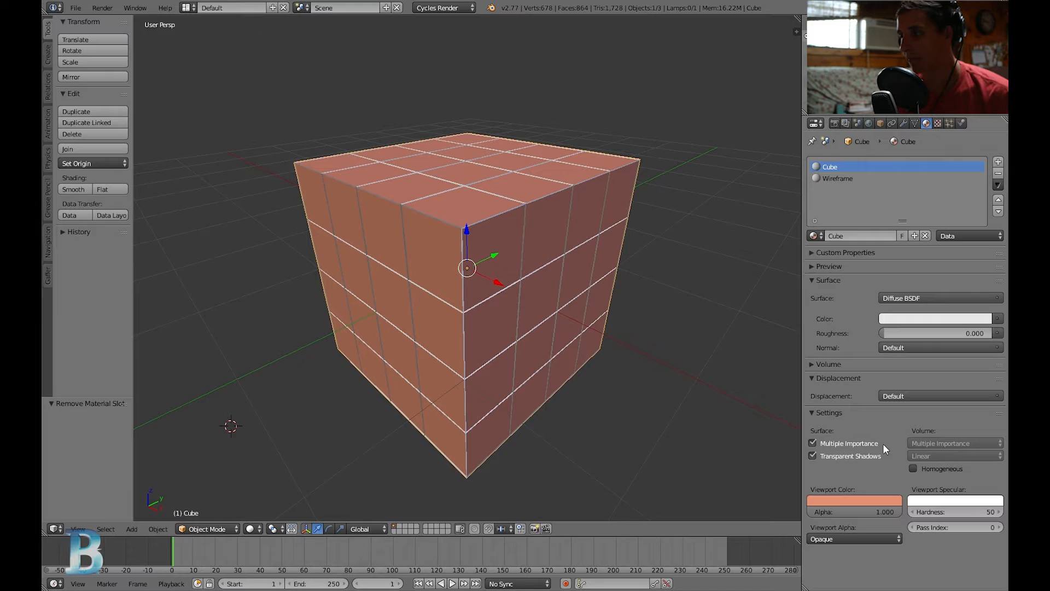
{"action": "mouse_move", "coordinate": [839, 174]}
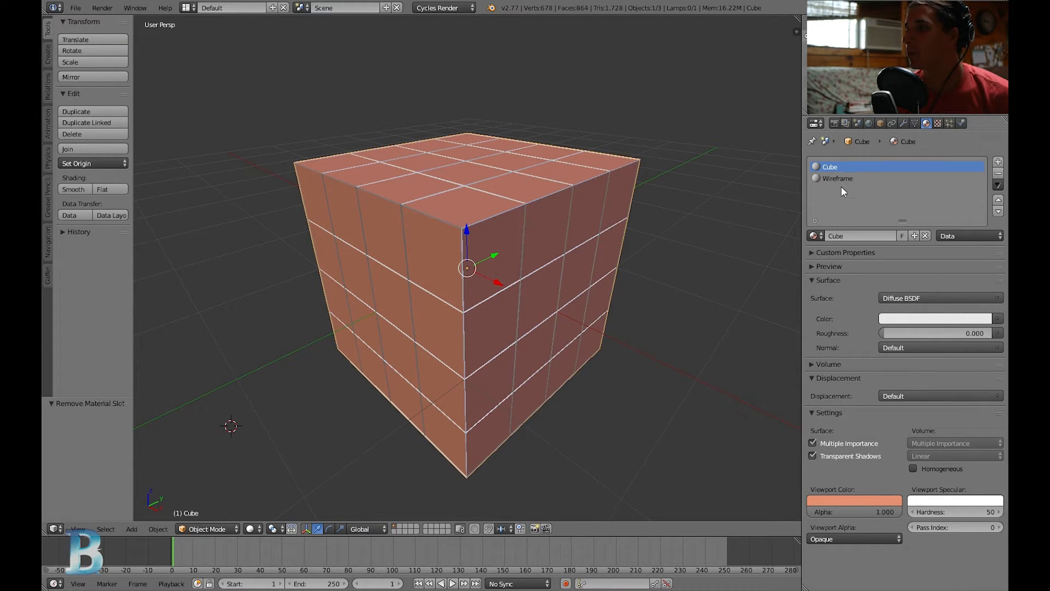
{"action": "mouse_move", "coordinate": [853, 236]}
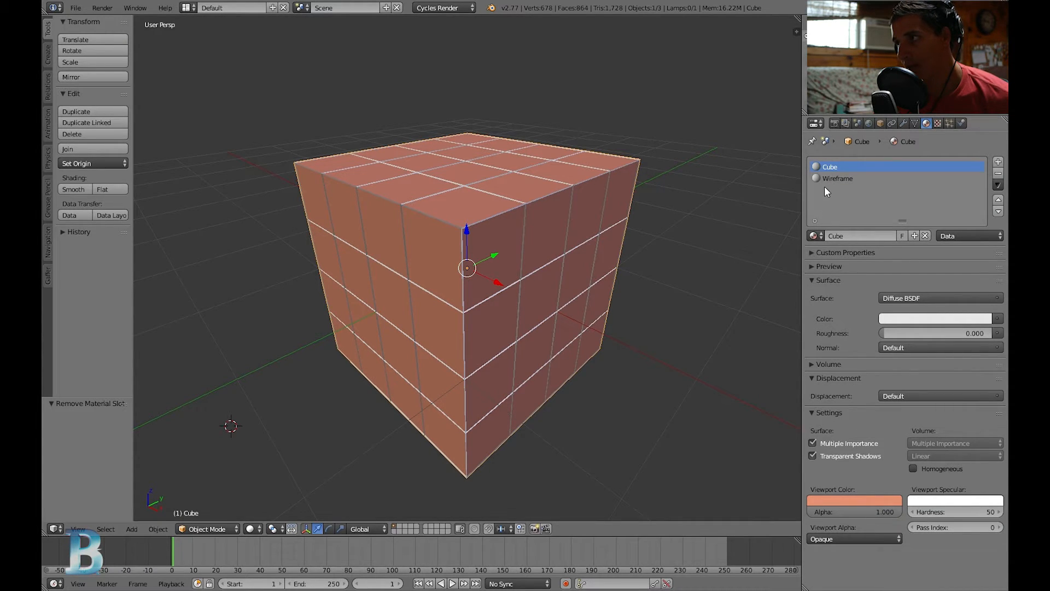
Step: Set the Wireframe material's Viewport Color to blue so wire edges show blue over orange faces
{"action": "left_click", "coordinate": [837, 178]}
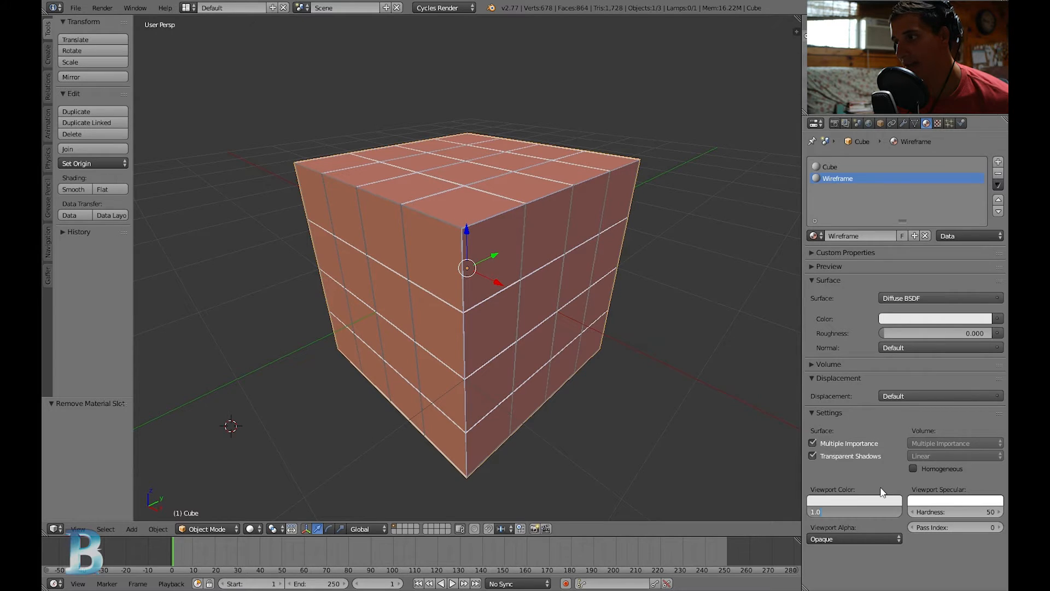
{"action": "left_click", "coordinate": [853, 502]}
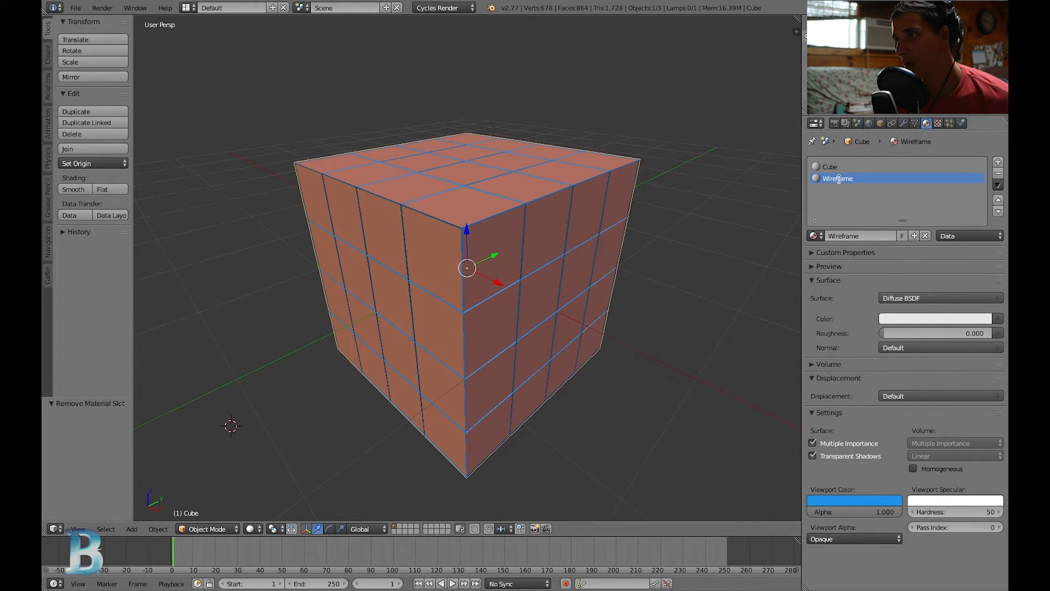
{"action": "double_click", "coordinate": [831, 166]}
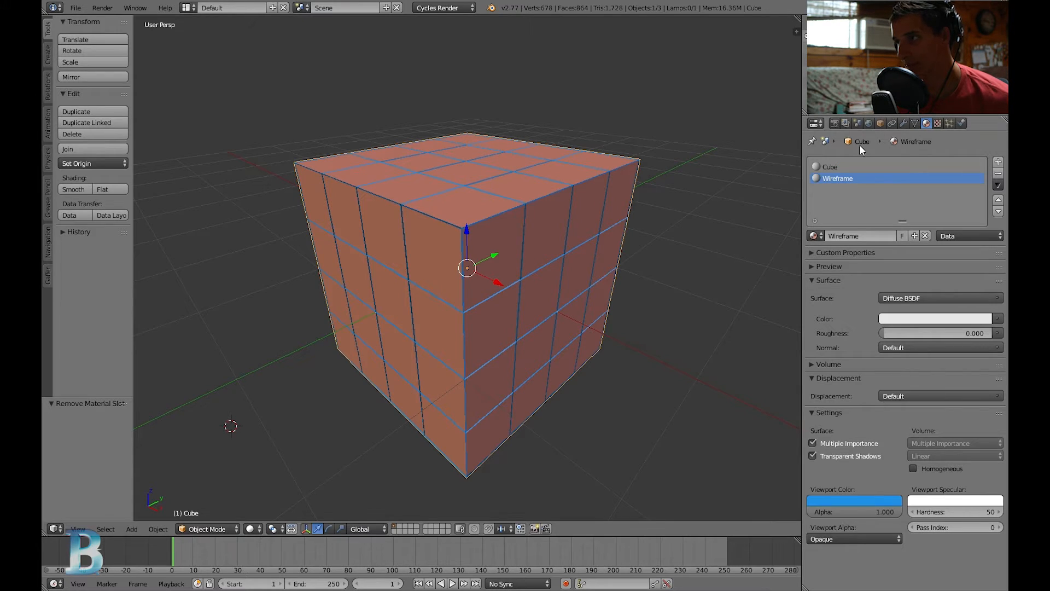
{"action": "left_click", "coordinate": [913, 123]}
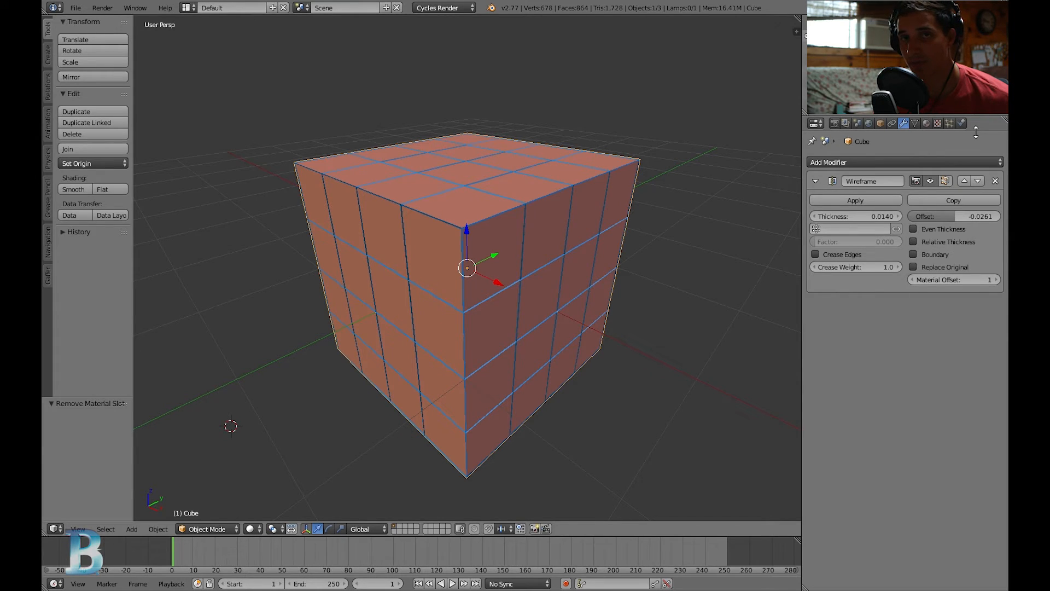
{"action": "left_click", "coordinate": [927, 123]}
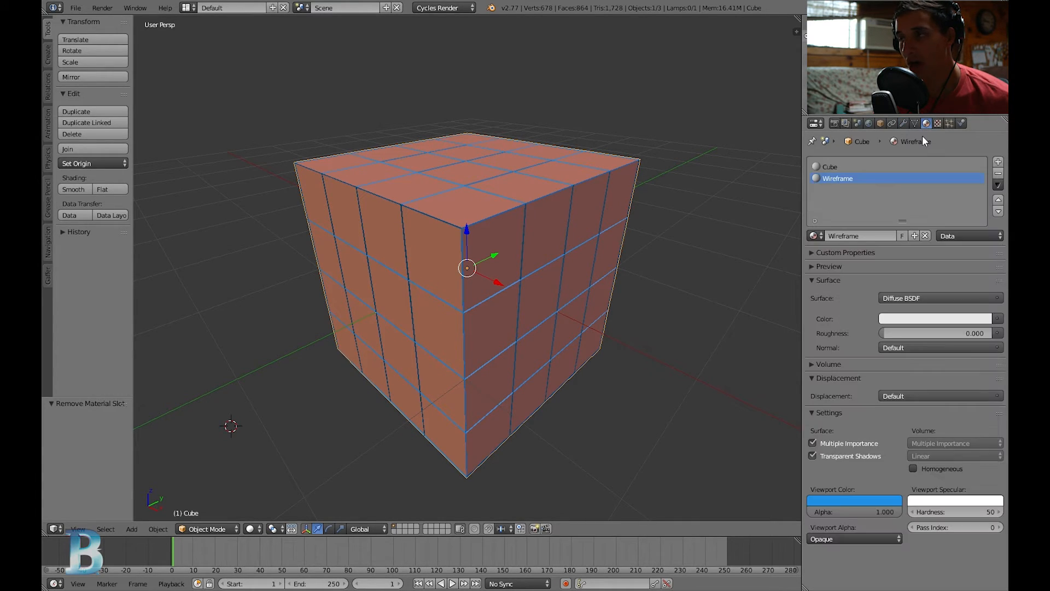
{"action": "left_click", "coordinate": [831, 167]}
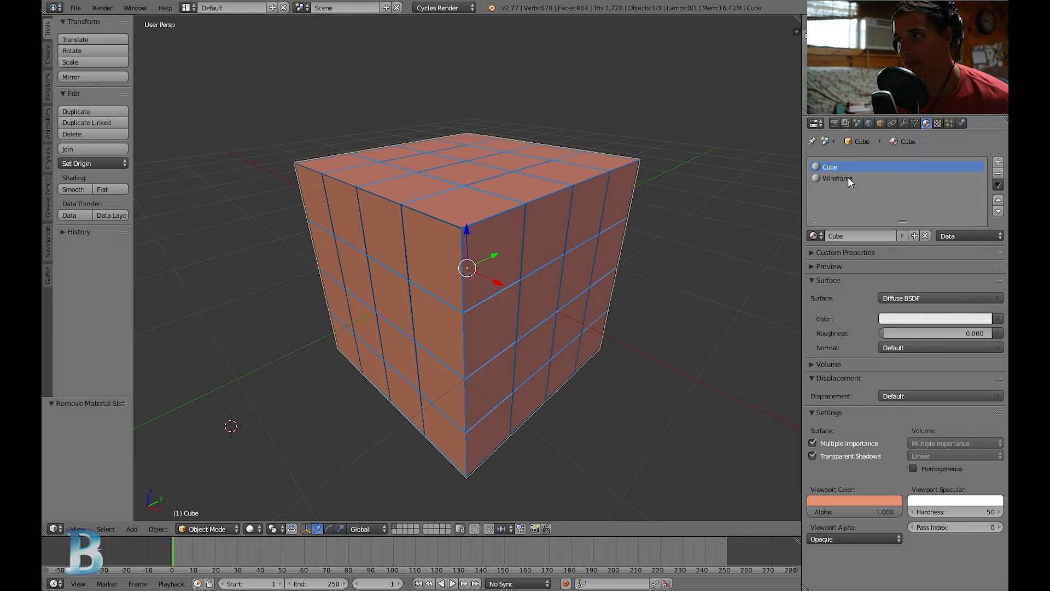
{"action": "left_click", "coordinate": [837, 178]}
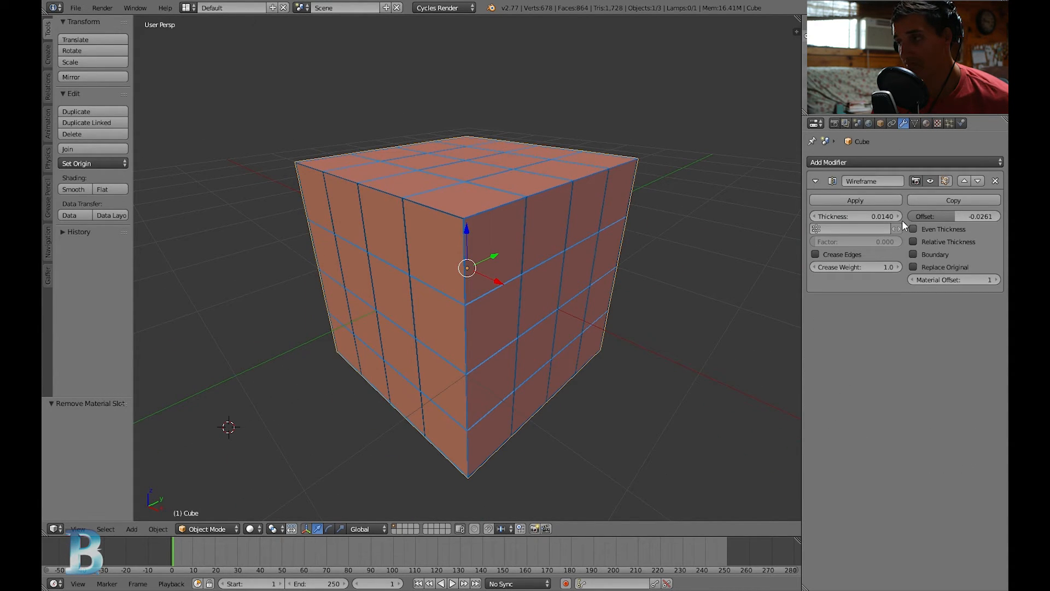
{"action": "mouse_move", "coordinate": [544, 205]}
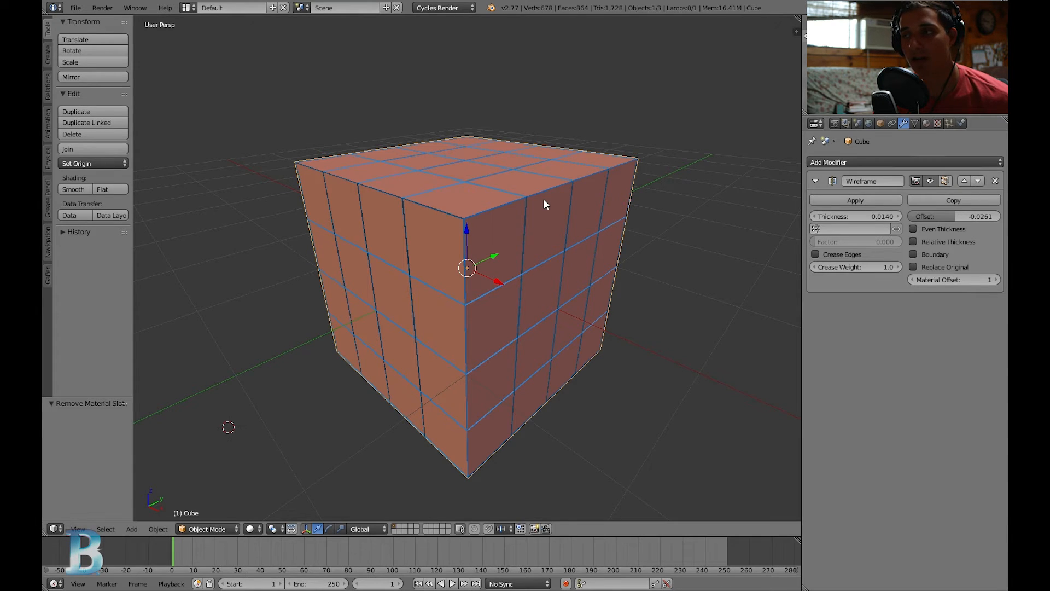